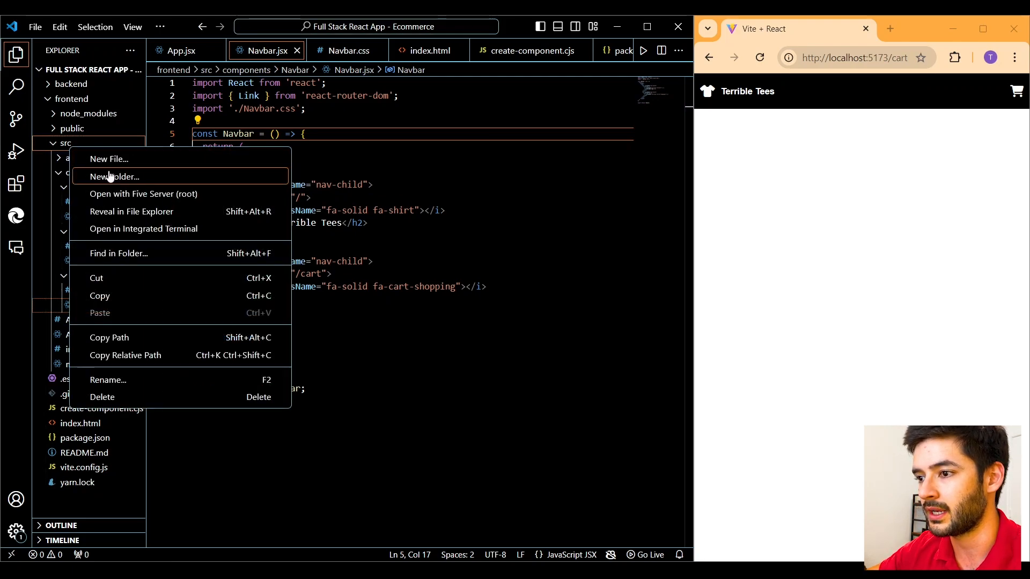
# Create a hooks folder under src containing a new useProducts.js file
pyautogui.click(114, 176)
pyautogui.write('hooks')
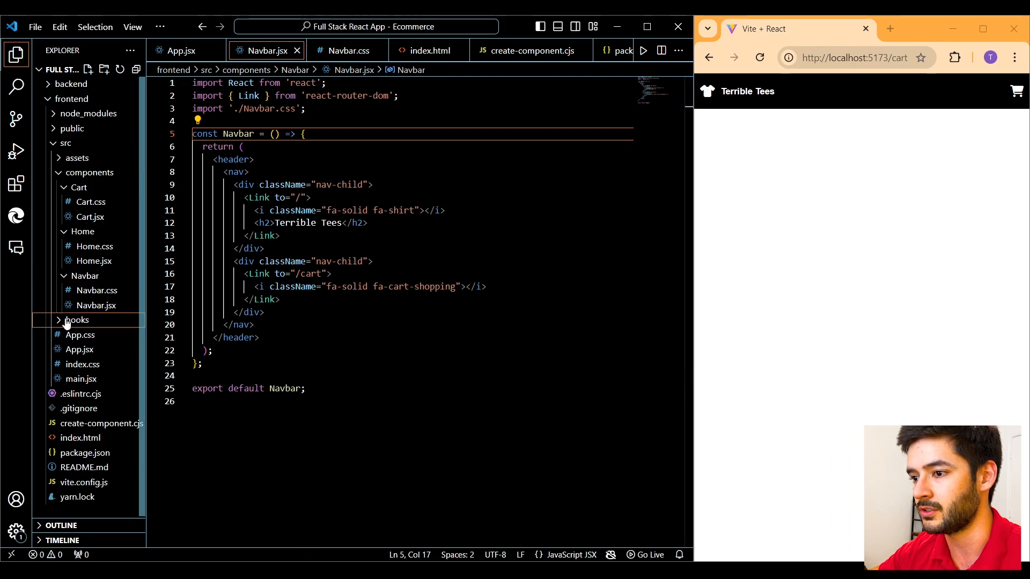
pyautogui.click(77, 320)
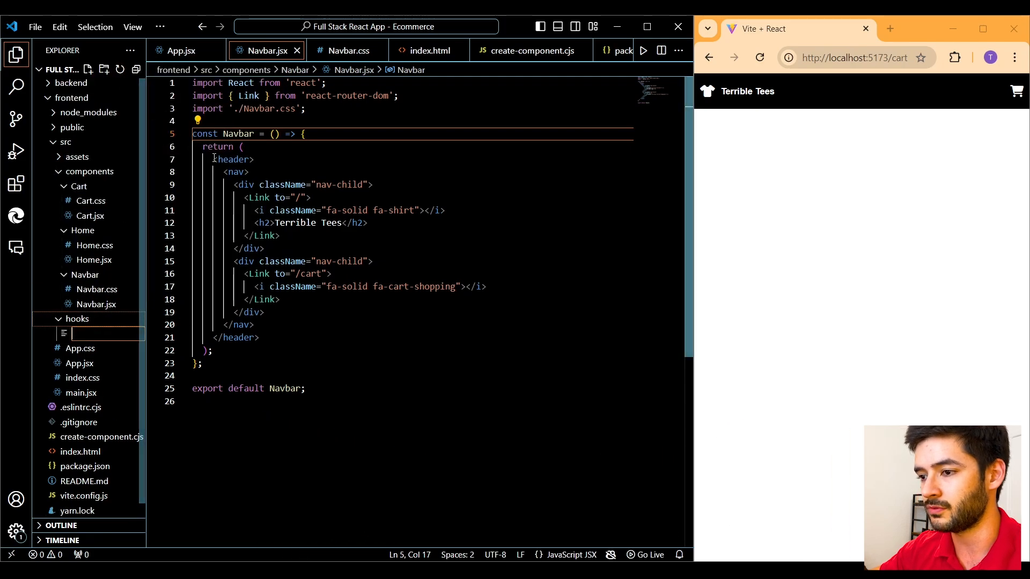
pyautogui.write('usePro')
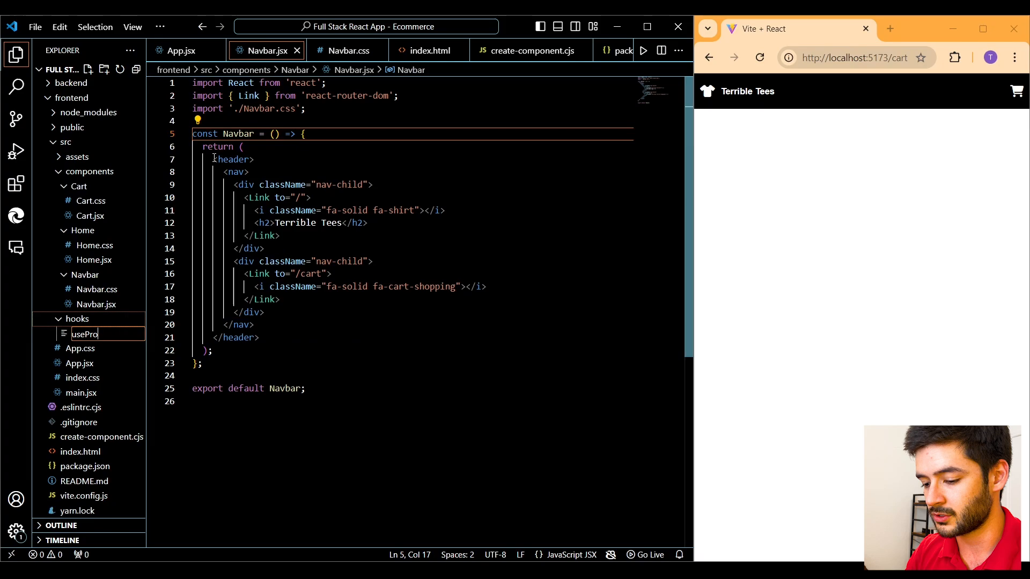
pyautogui.write('ducts.js')
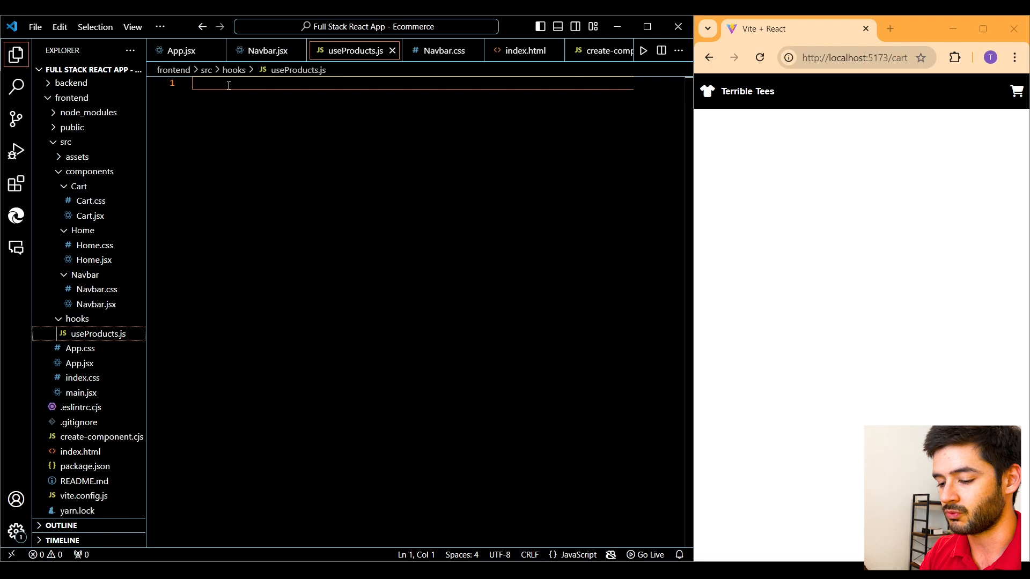
# Expand the rafce snippet into a useProducts skeleton importing useState and useEffect from react
pyautogui.write('rafce')
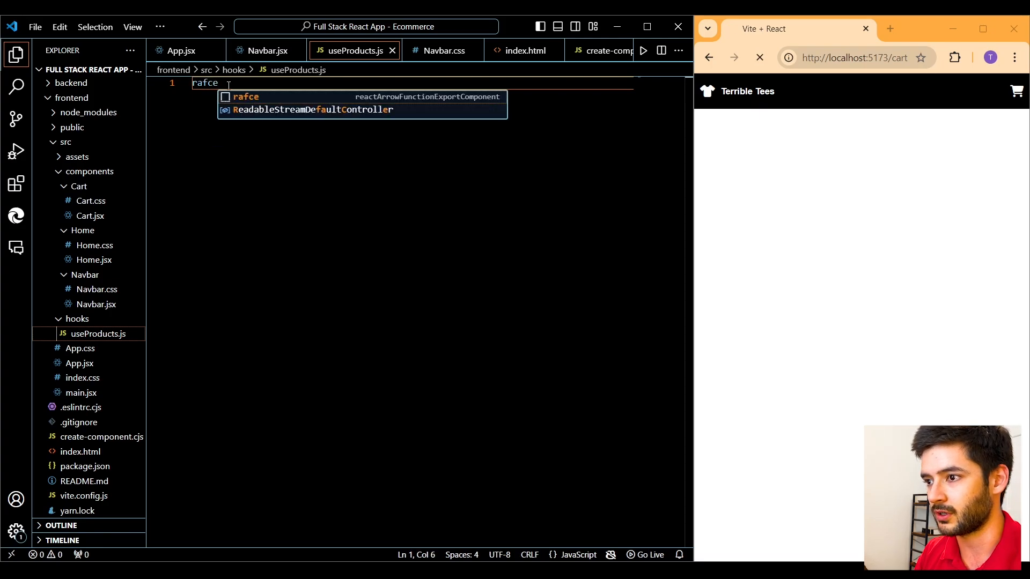
pyautogui.press('Tab')
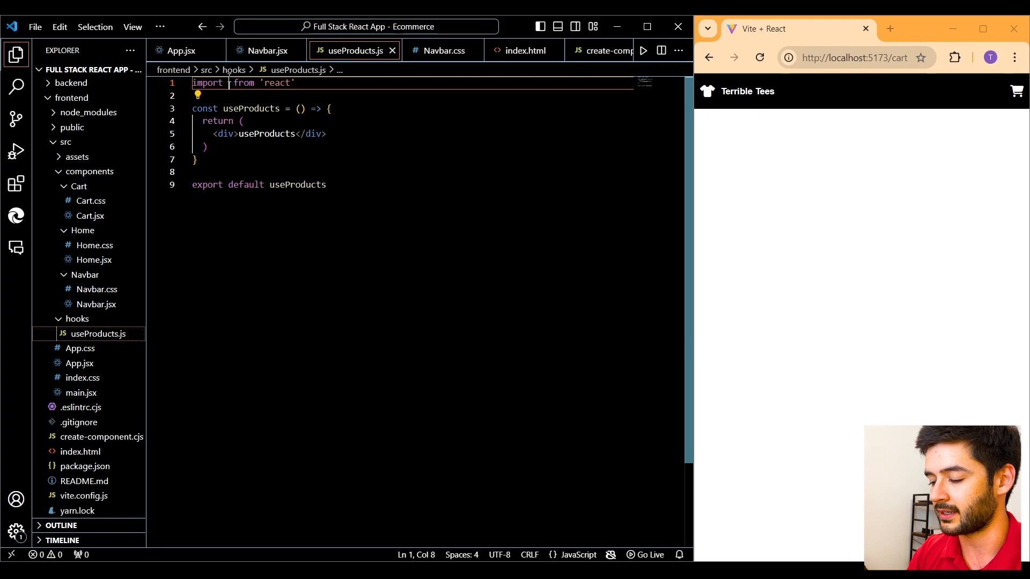
pyautogui.write('{use}')
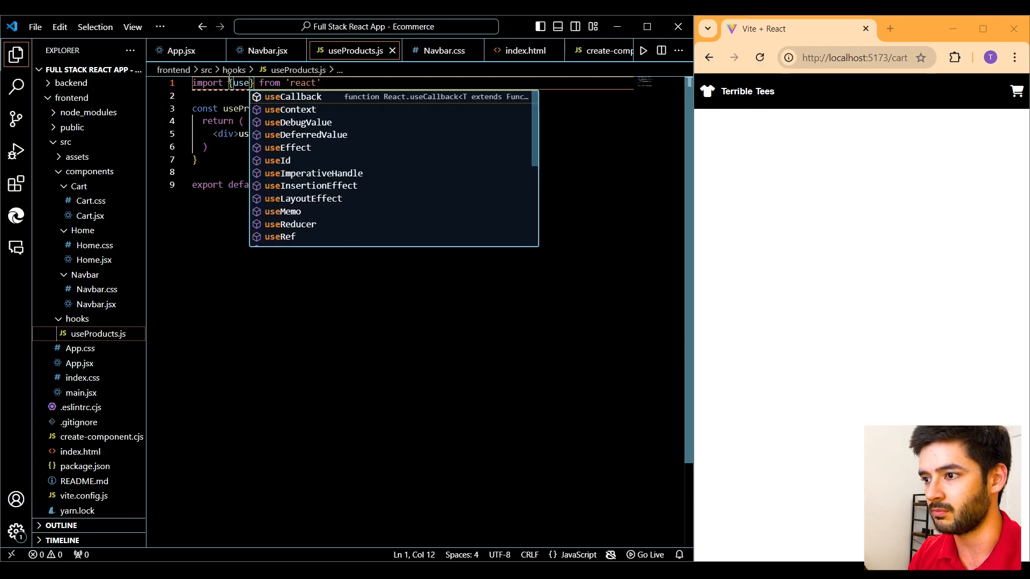
pyautogui.write('State')
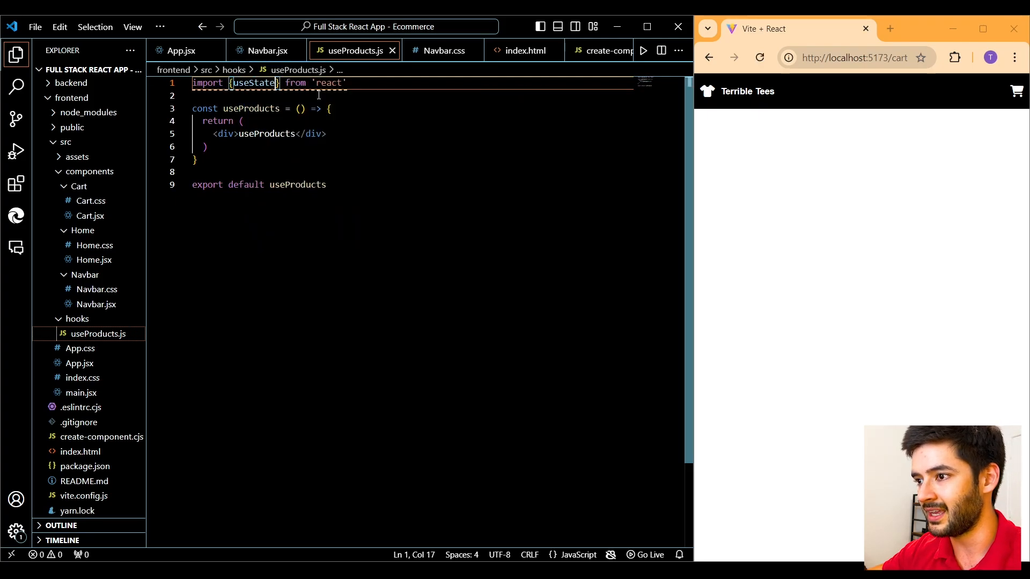
pyautogui.write(', useEffect')
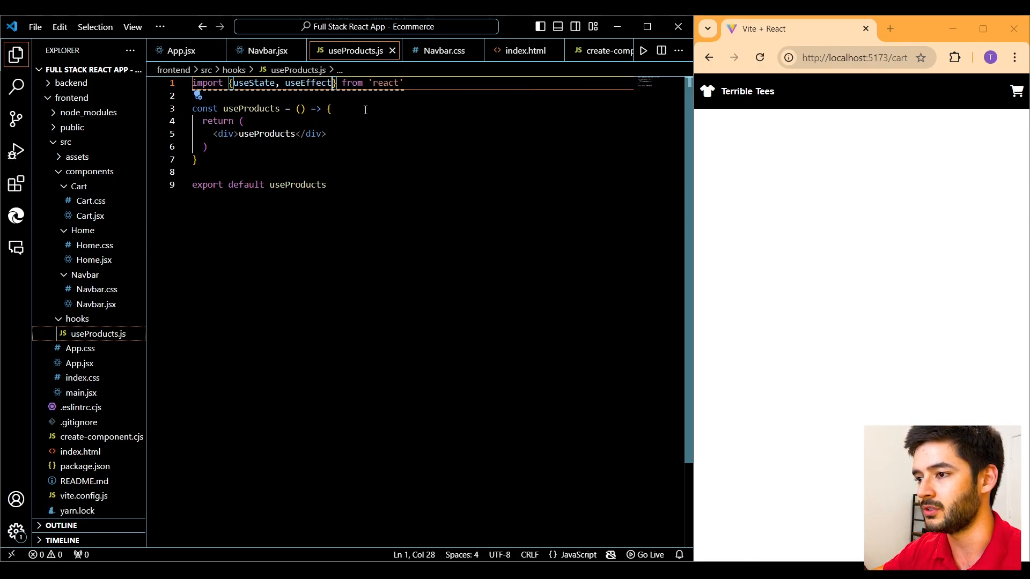
pyautogui.press('Enter')
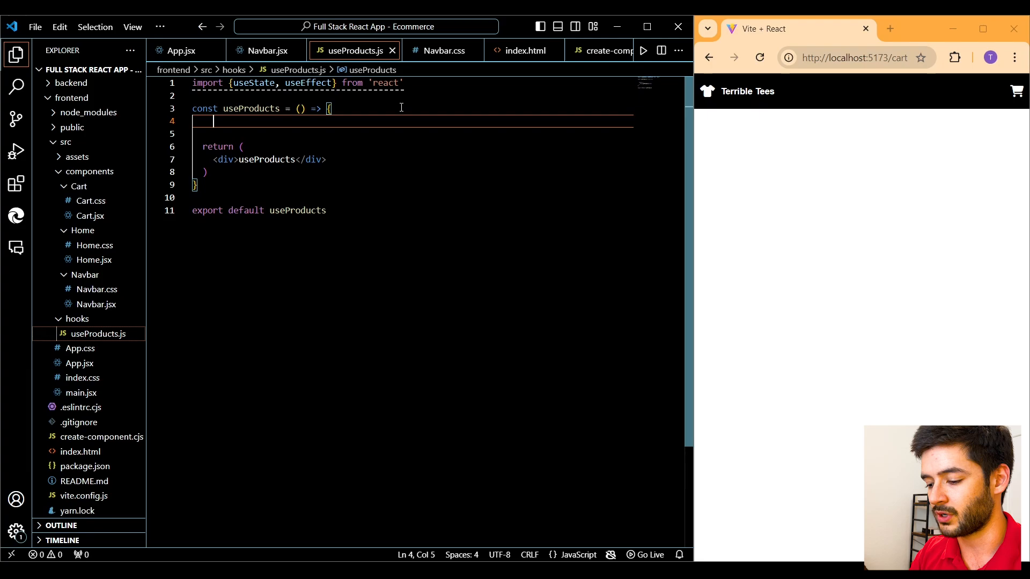
# Declare const [products, setProducts] = useState() inside useProducts
pyautogui.write('const')
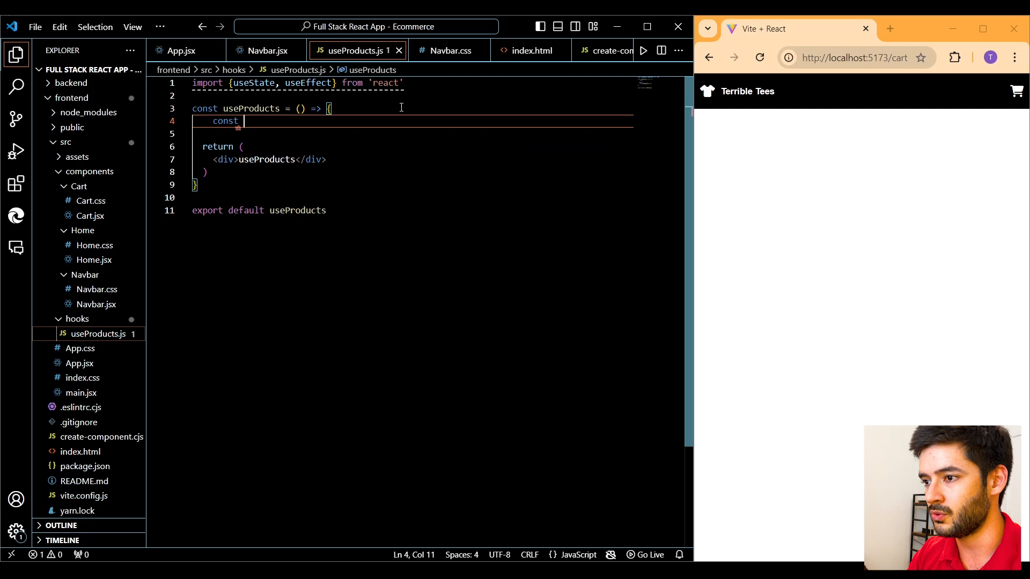
pyautogui.write('[]')
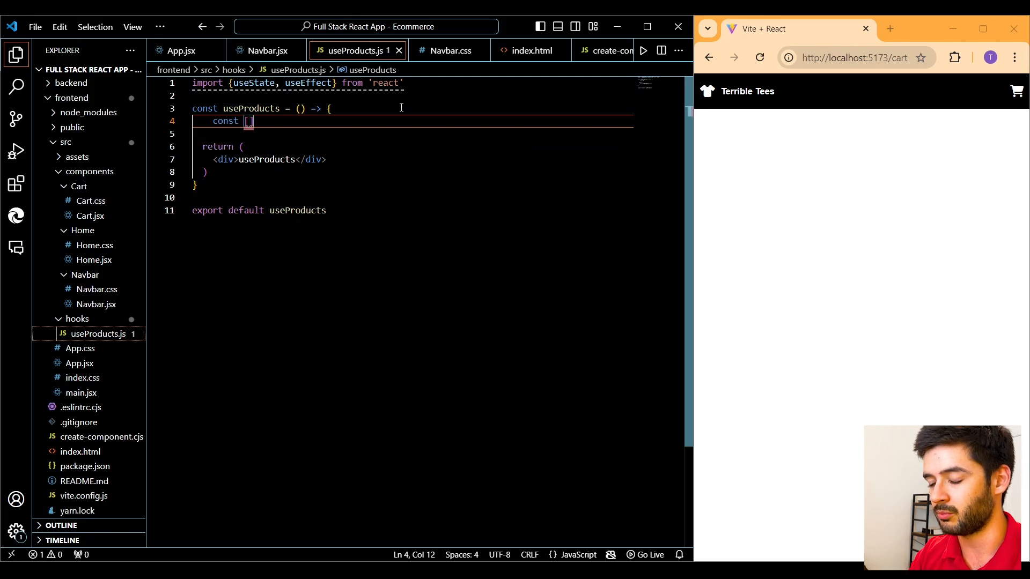
pyautogui.write('product')
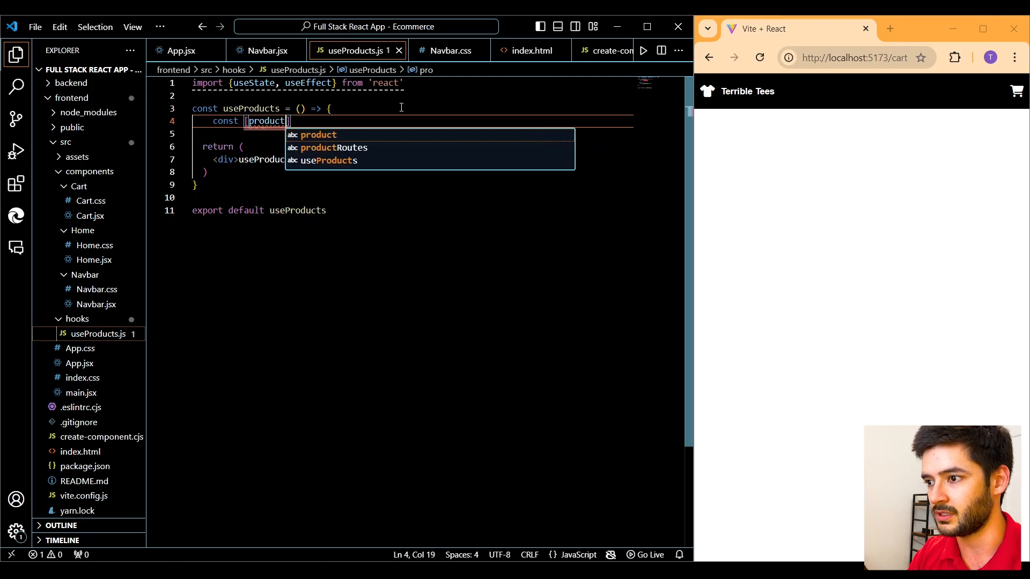
pyautogui.write('s,')
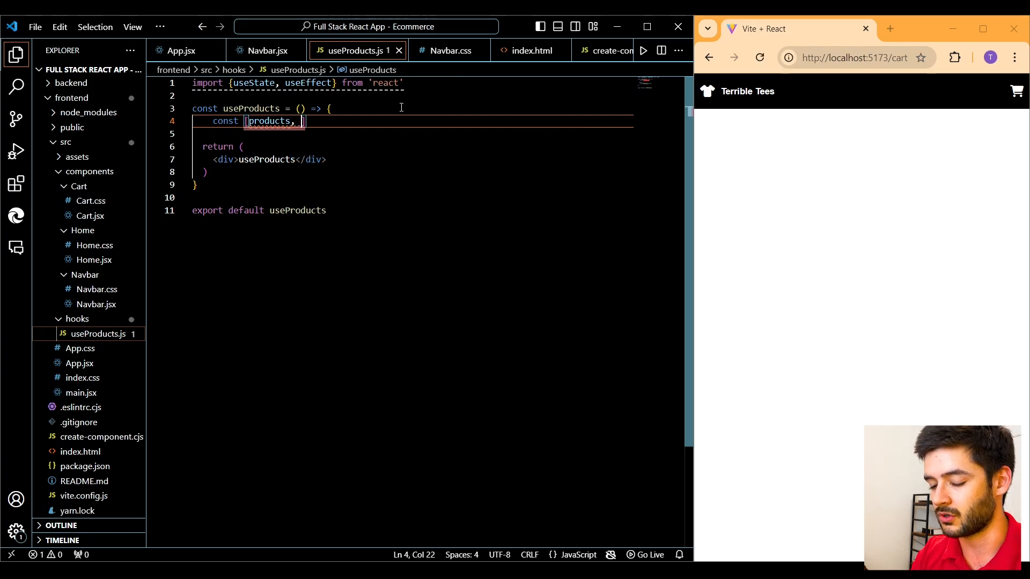
pyautogui.write('set')
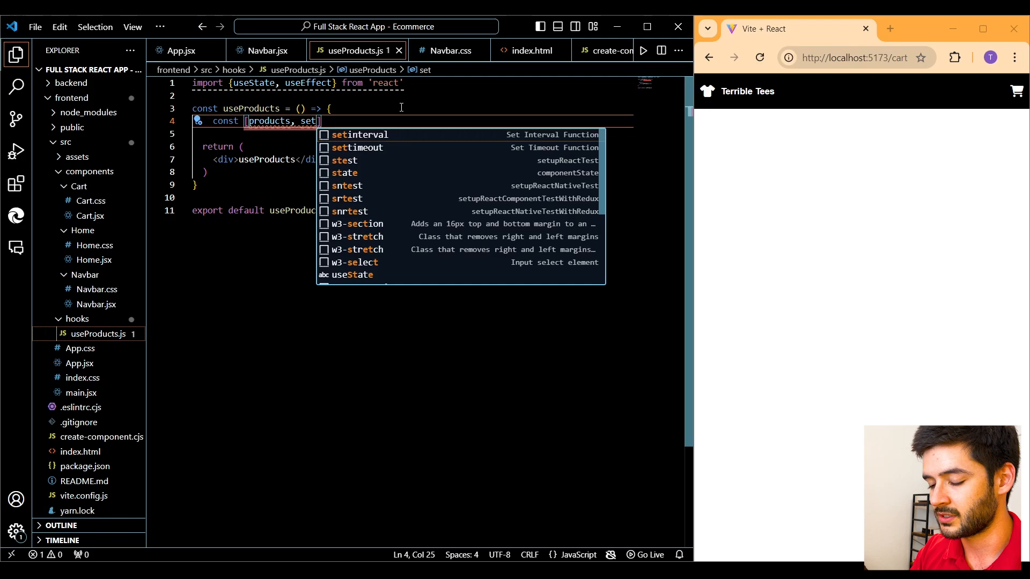
pyautogui.write('Pro')
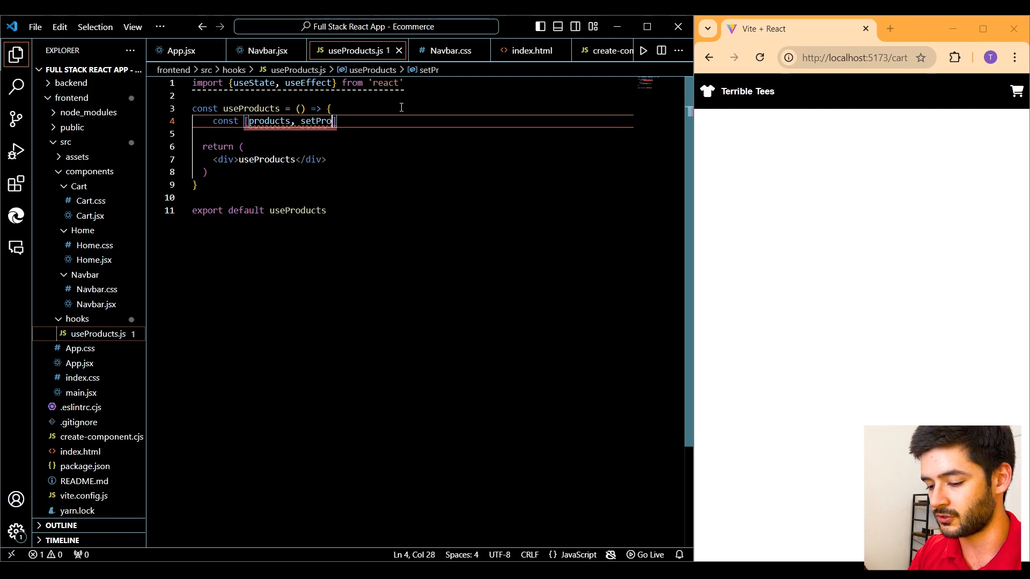
pyautogui.write('ucts')
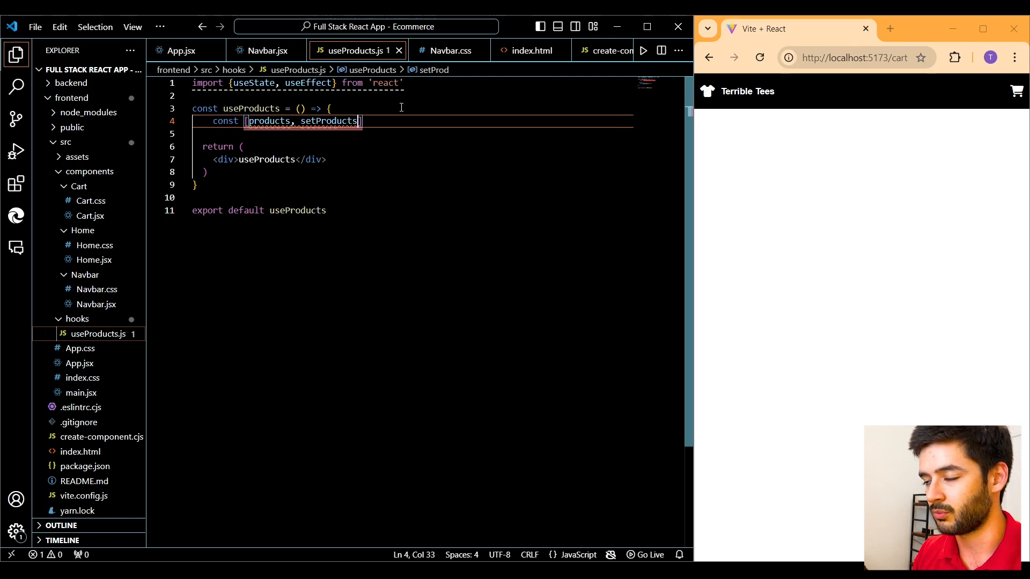
pyautogui.write('= useState')
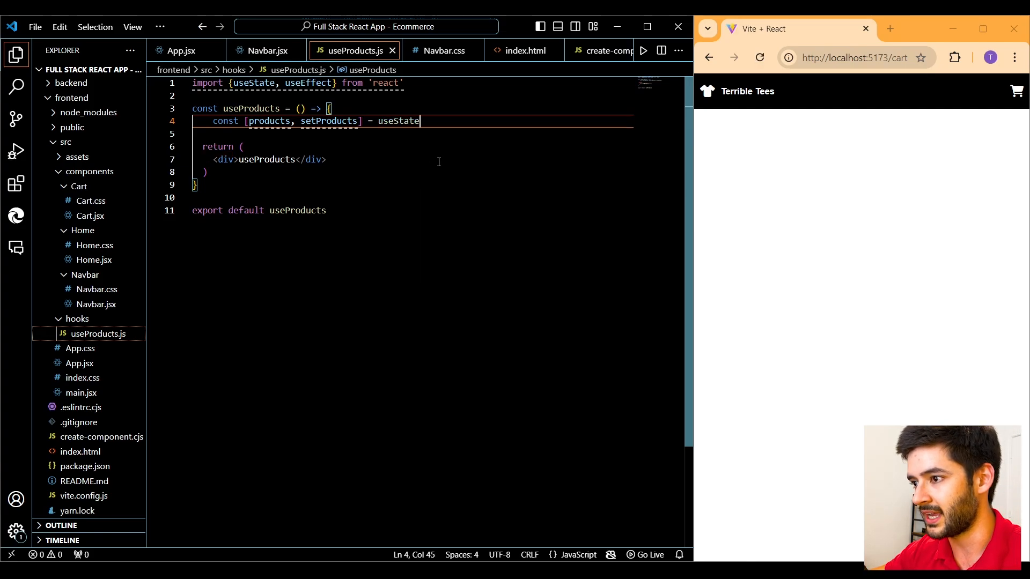
pyautogui.write('()')
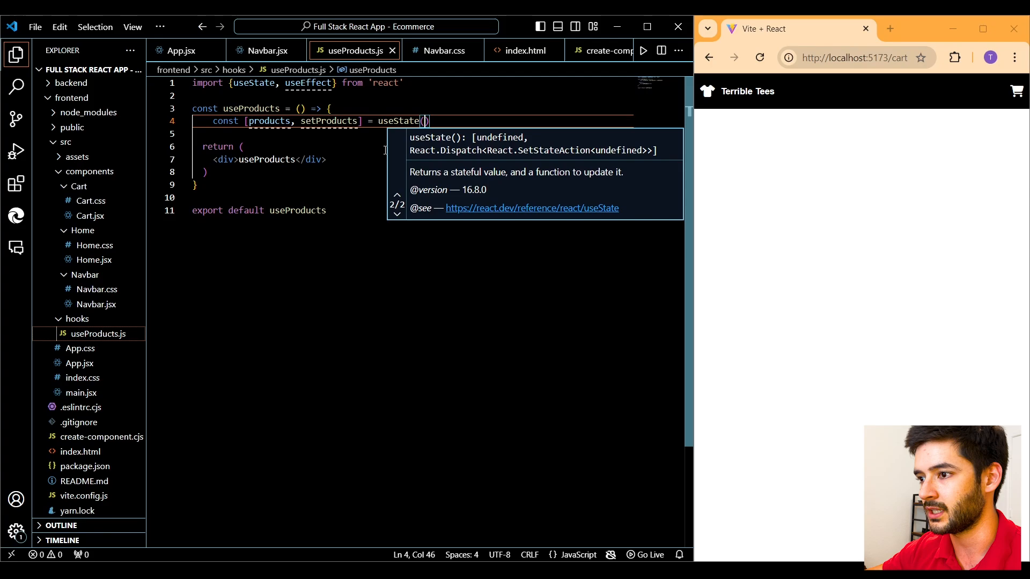
# Give useState an empty-array initial value and begin a useEffect line below
pyautogui.doubleClick(268, 120)
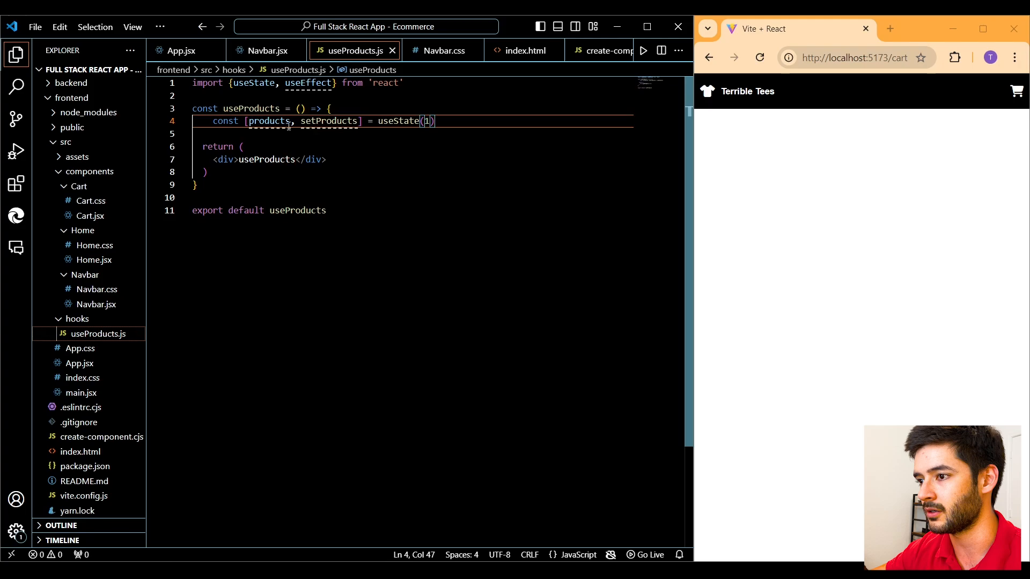
pyautogui.doubleClick(268, 121)
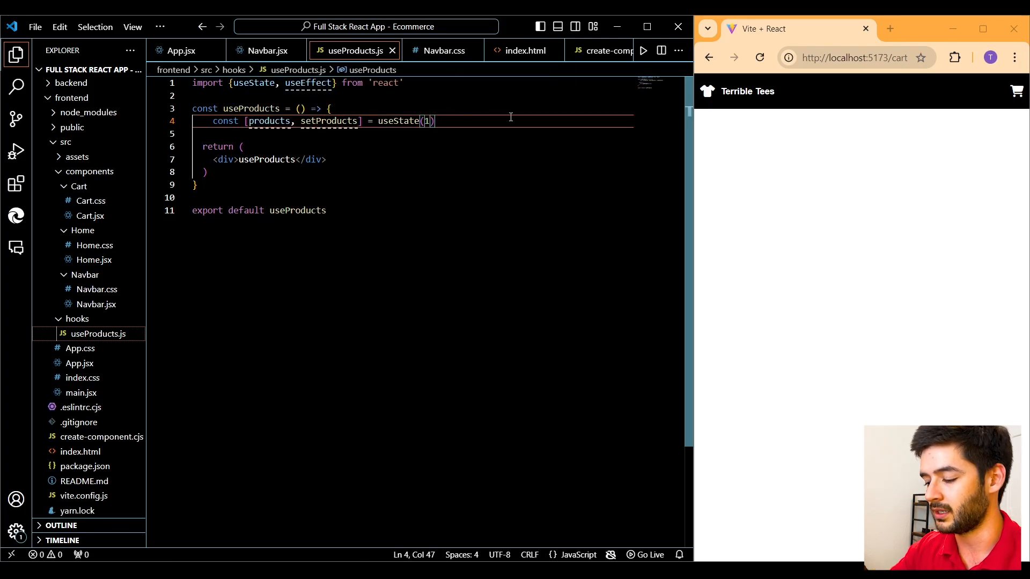
pyautogui.write('[]')
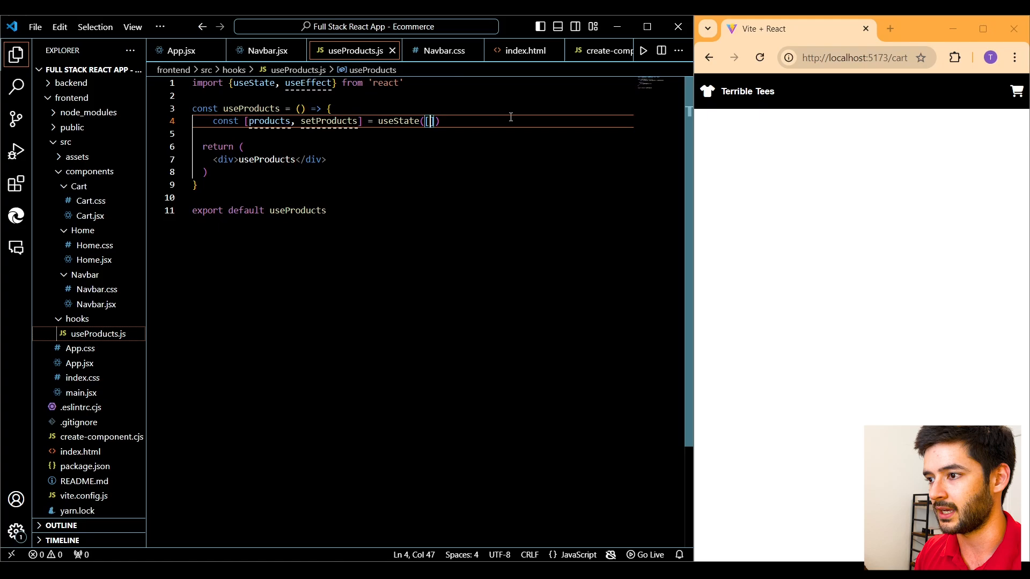
pyautogui.write('useEffect')
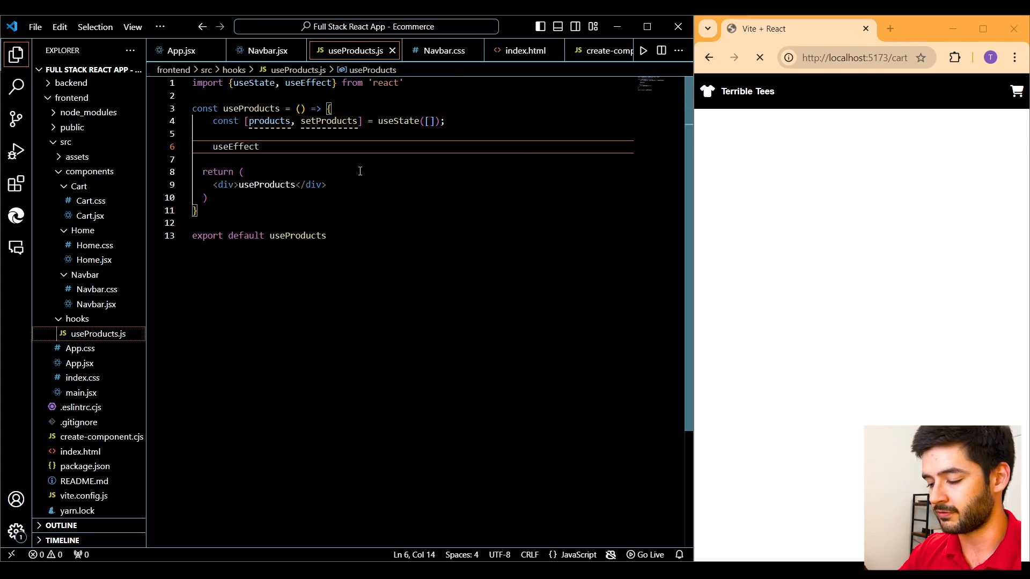
# Write the useEffect callback as an empty arrow function body
pyautogui.write('(')
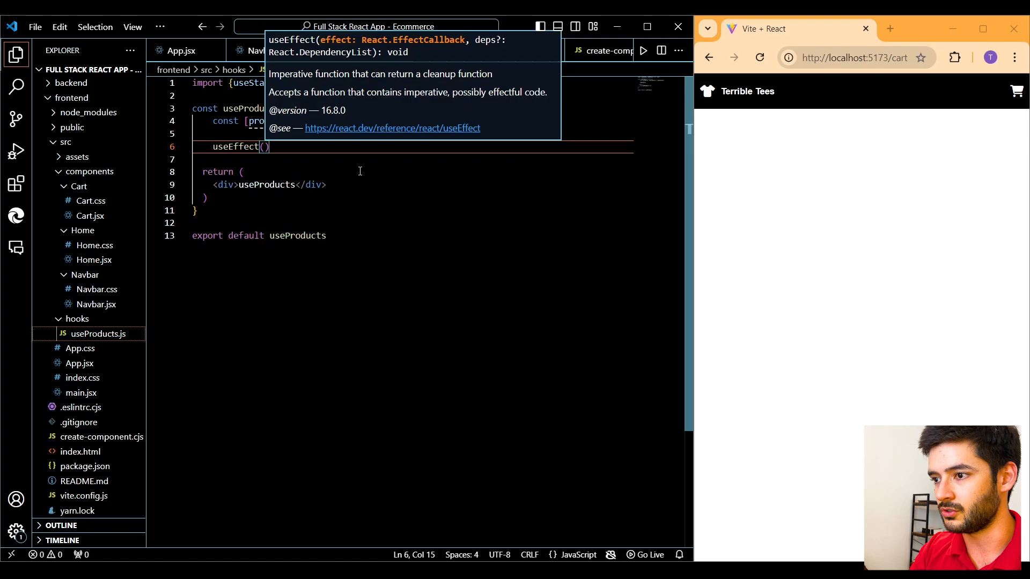
pyautogui.write('() =>')
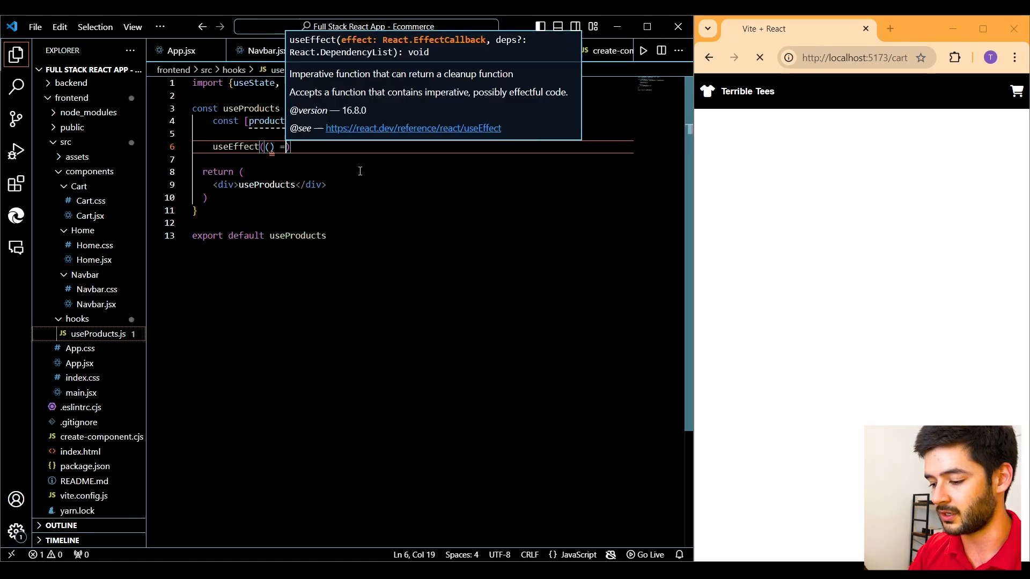
pyautogui.write('>')
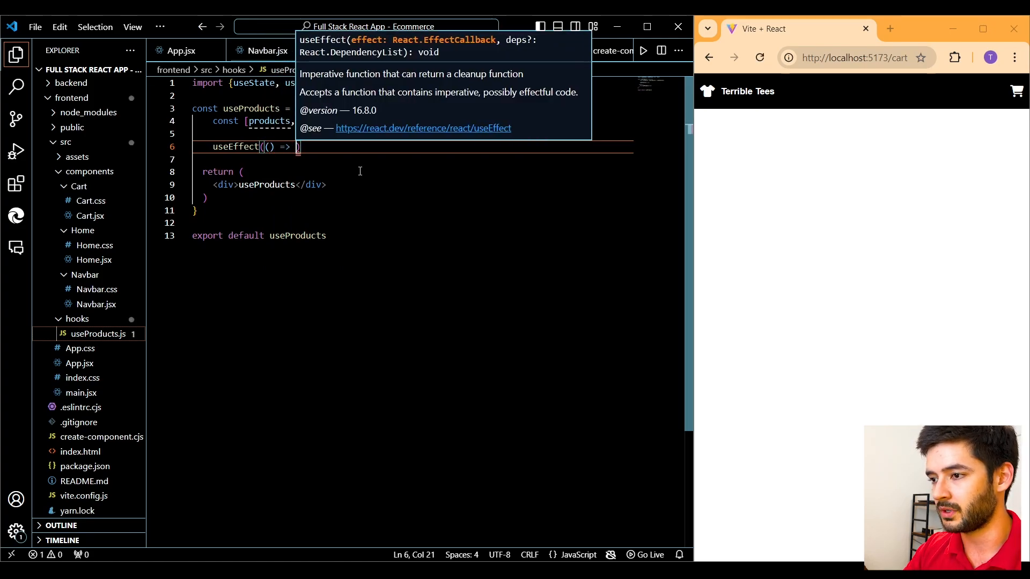
pyautogui.write('{}')
pyautogui.write('const fet')
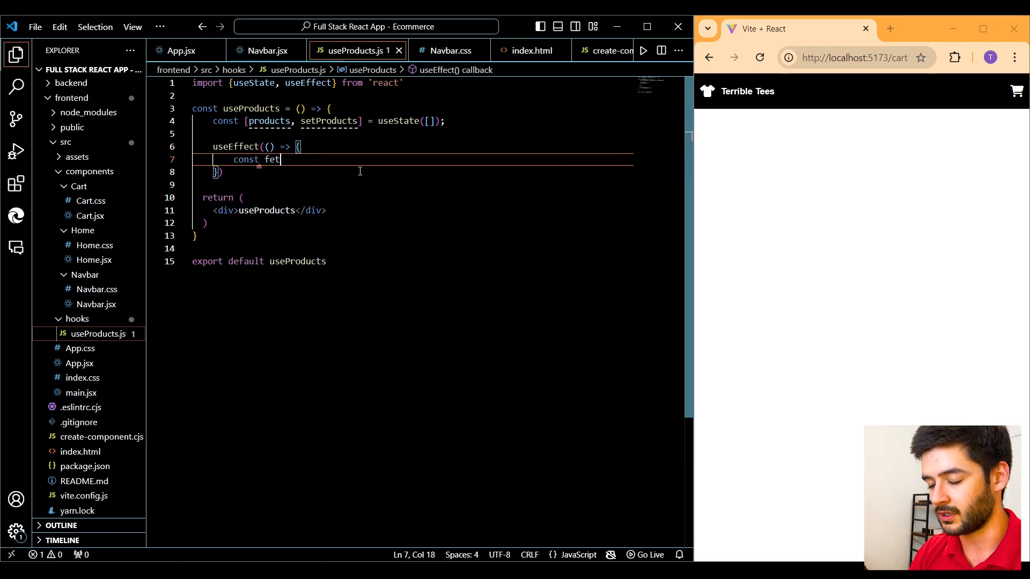
# Declare const fetchProducts = async () => inside the effect
pyautogui.write('chPr')
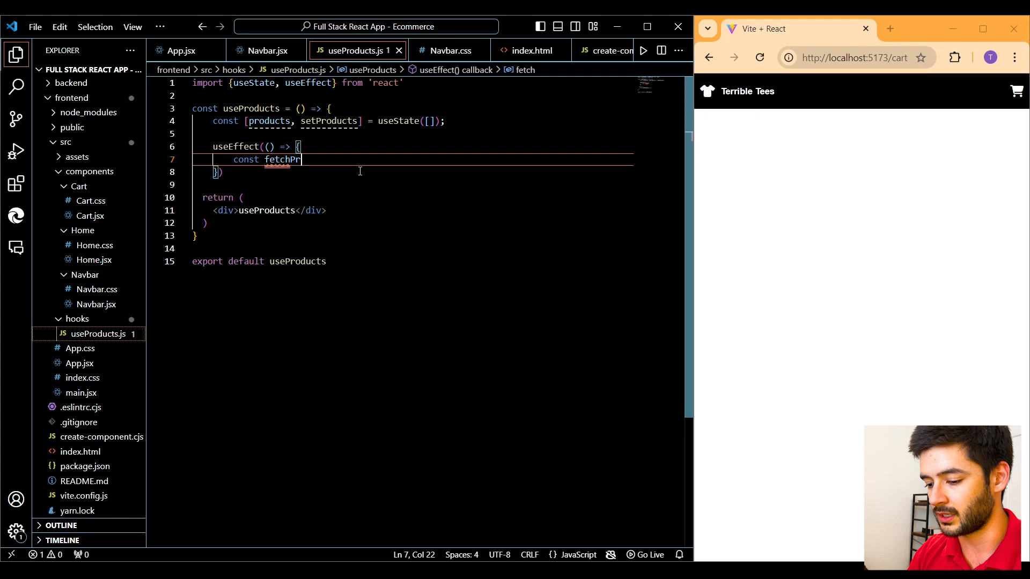
pyautogui.write('oducts = asyn')
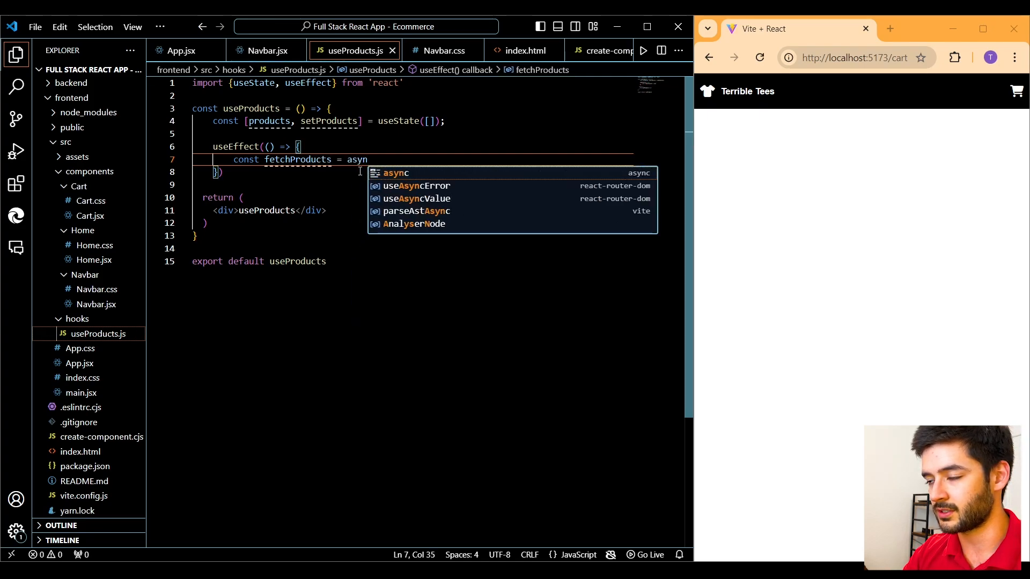
pyautogui.write('c')
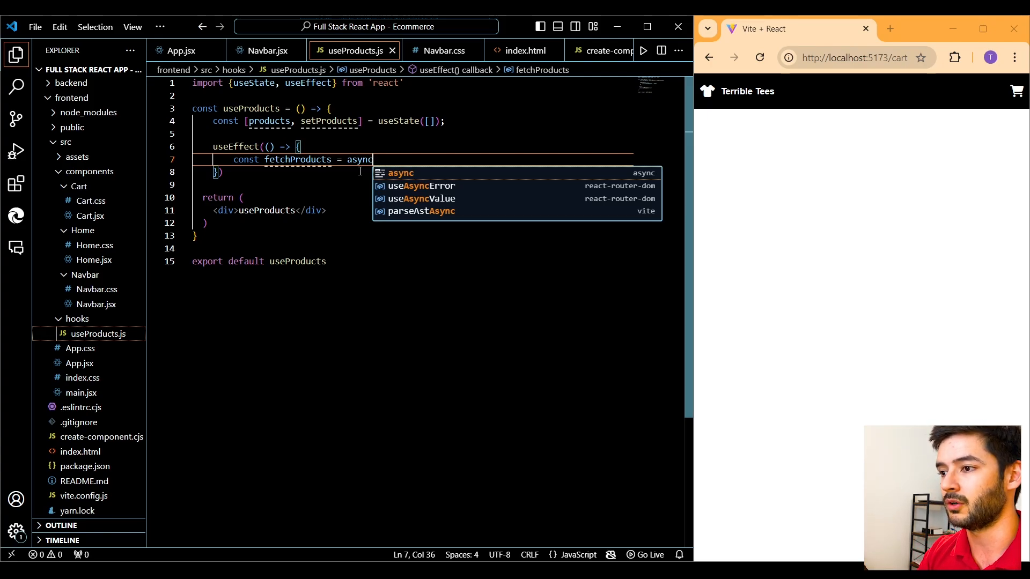
pyautogui.write('()')
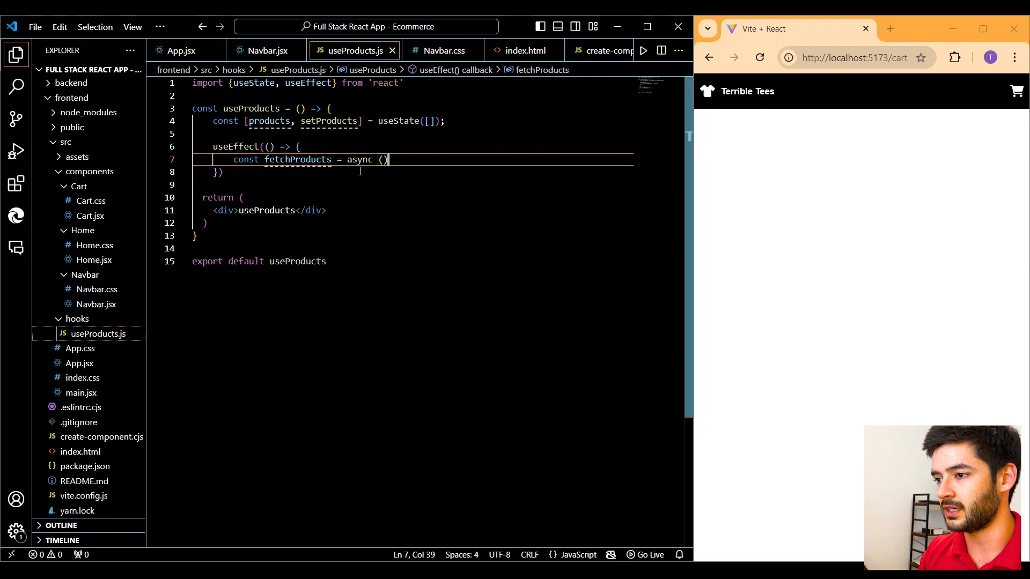
pyautogui.write('=> {')
pyautogui.write('const resp')
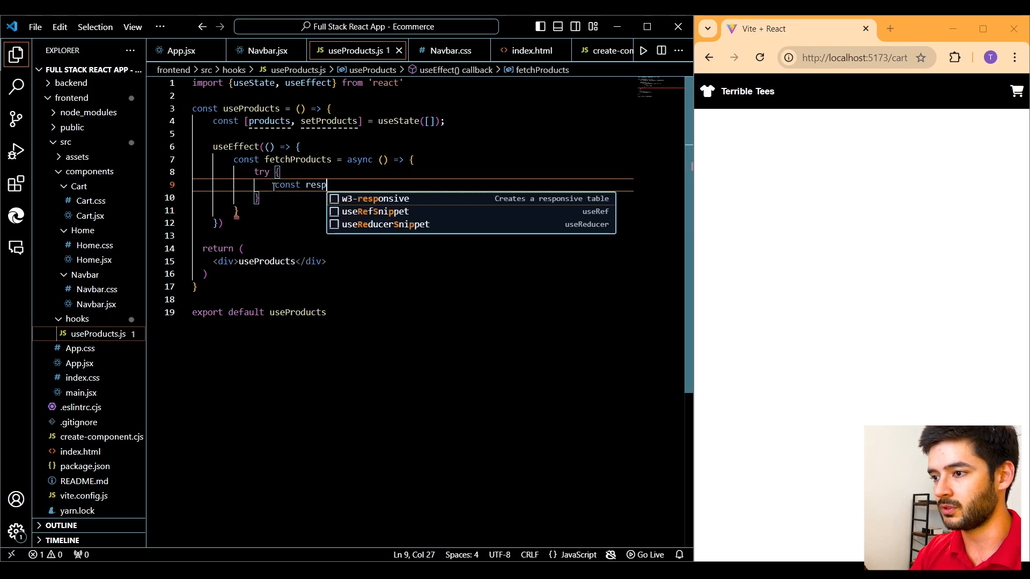
# Begin const response = await fetch() inside the try block
pyautogui.write('onse =')
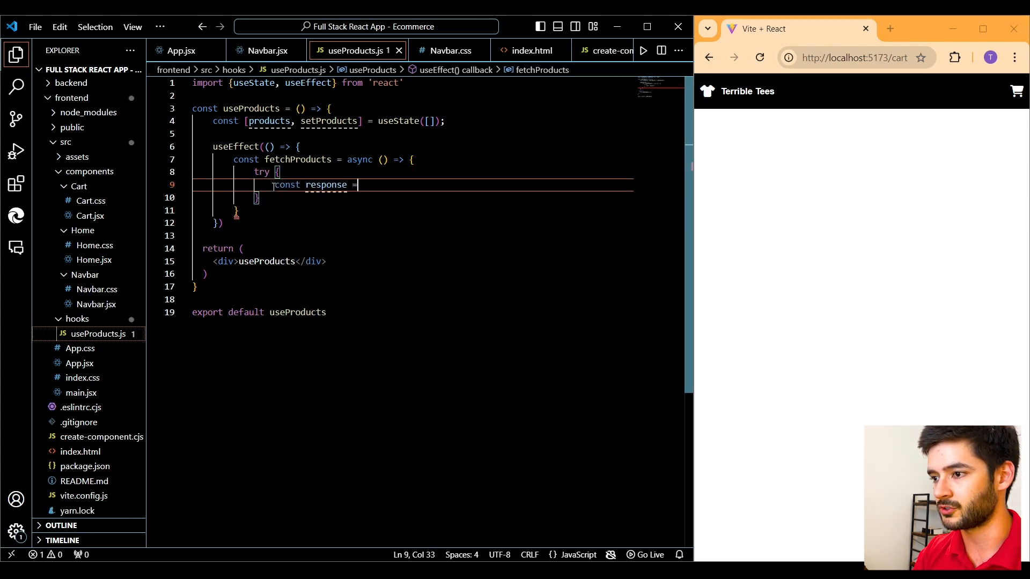
pyautogui.write('awai')
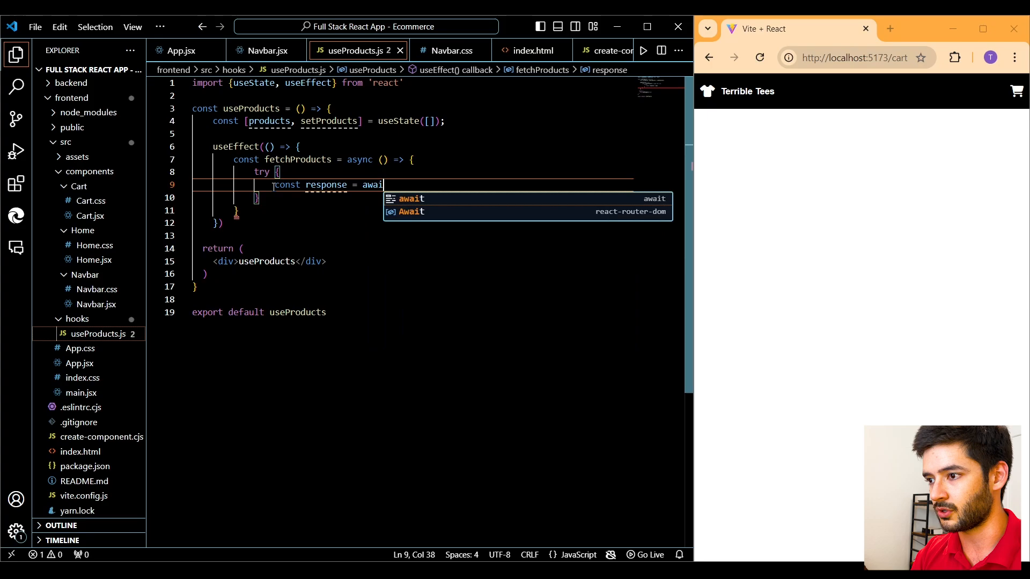
pyautogui.write('fet')
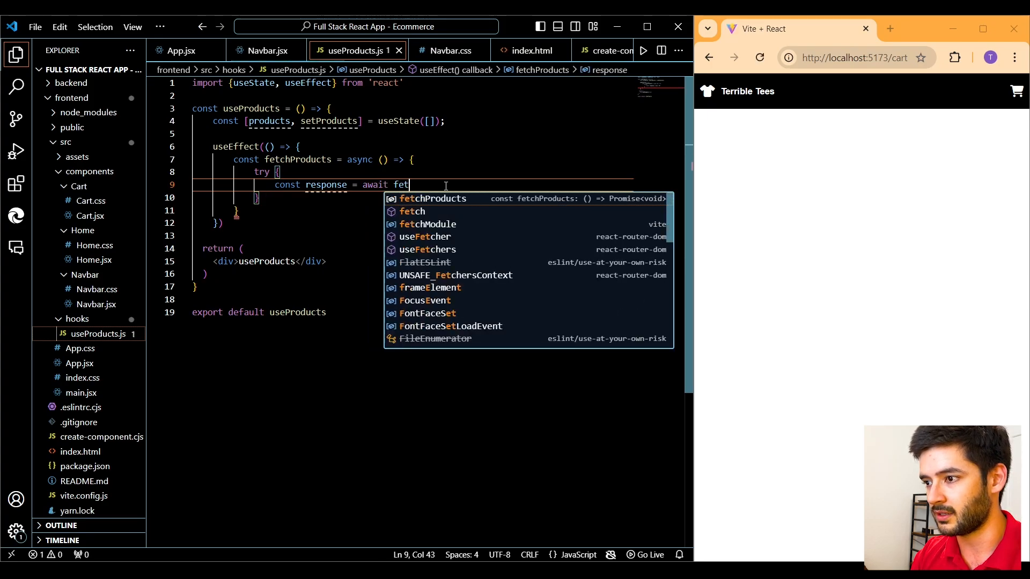
pyautogui.write('c')
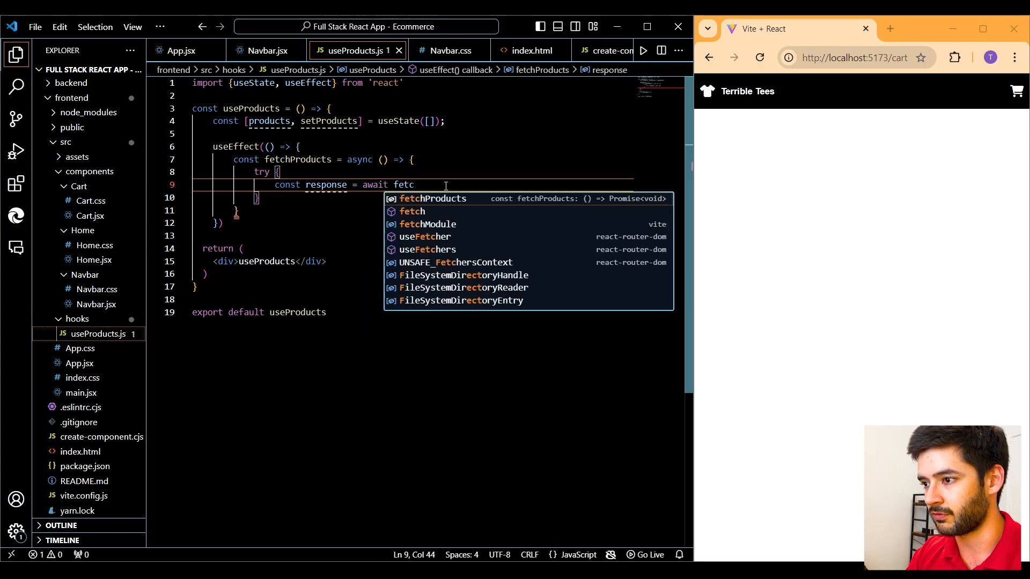
pyautogui.write('h')
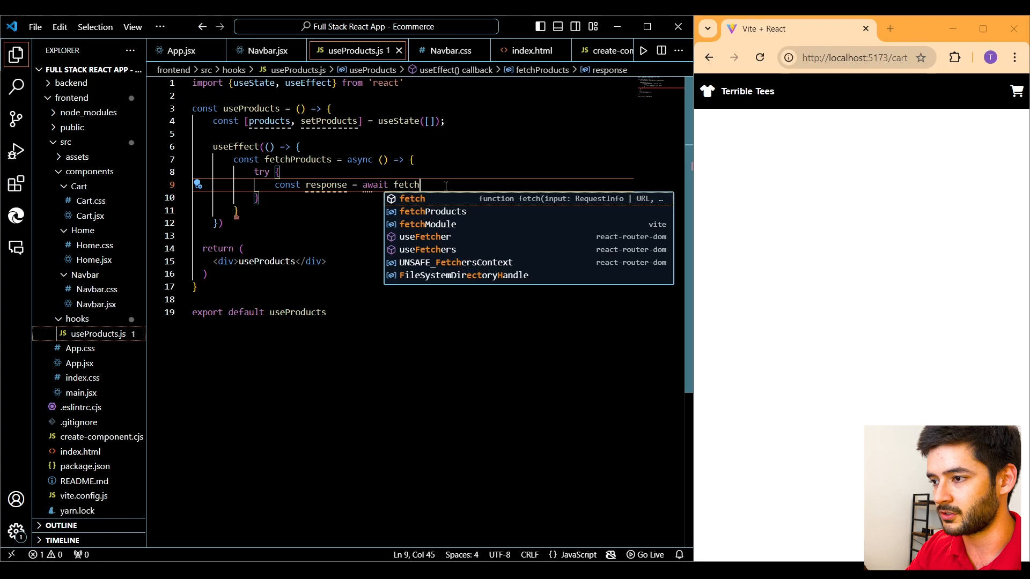
pyautogui.write('()')
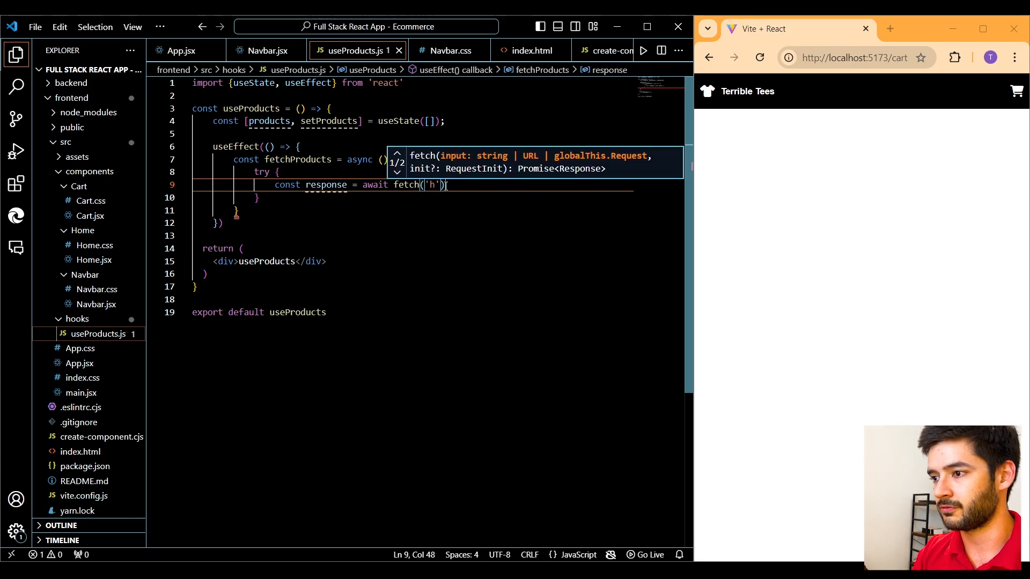
pyautogui.write('ttp')
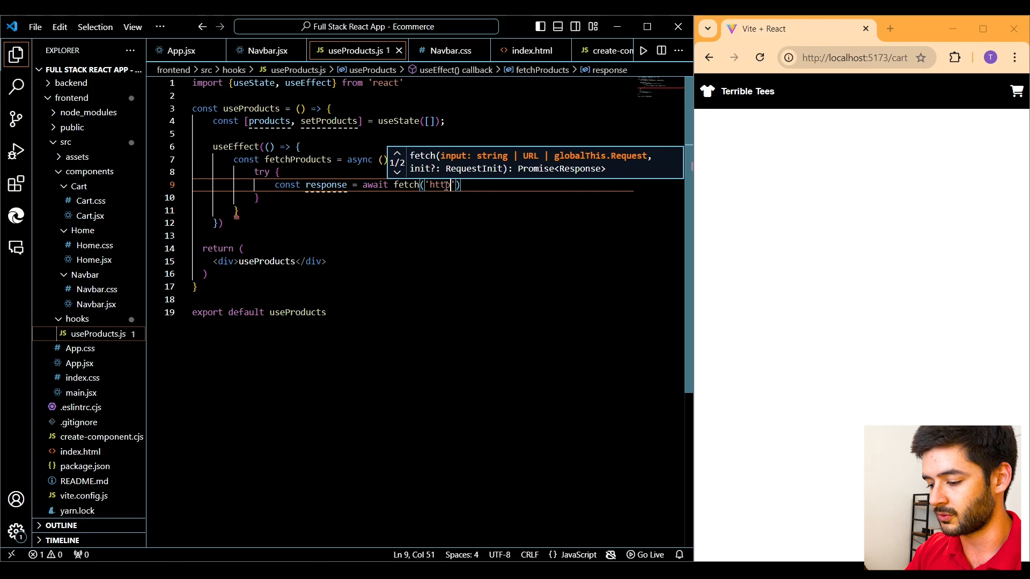
pyautogui.write('://loc')
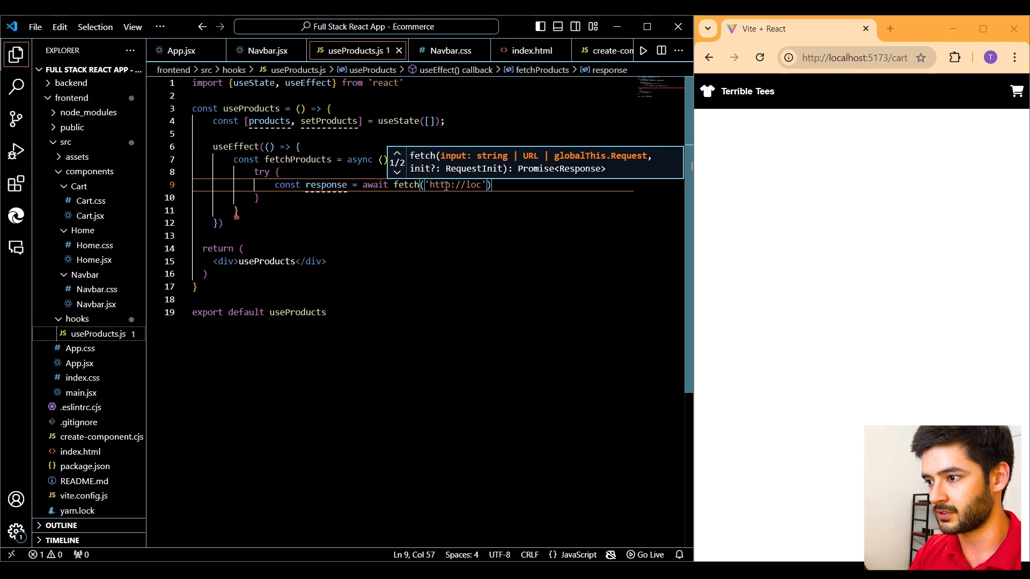
pyautogui.write('alhost')
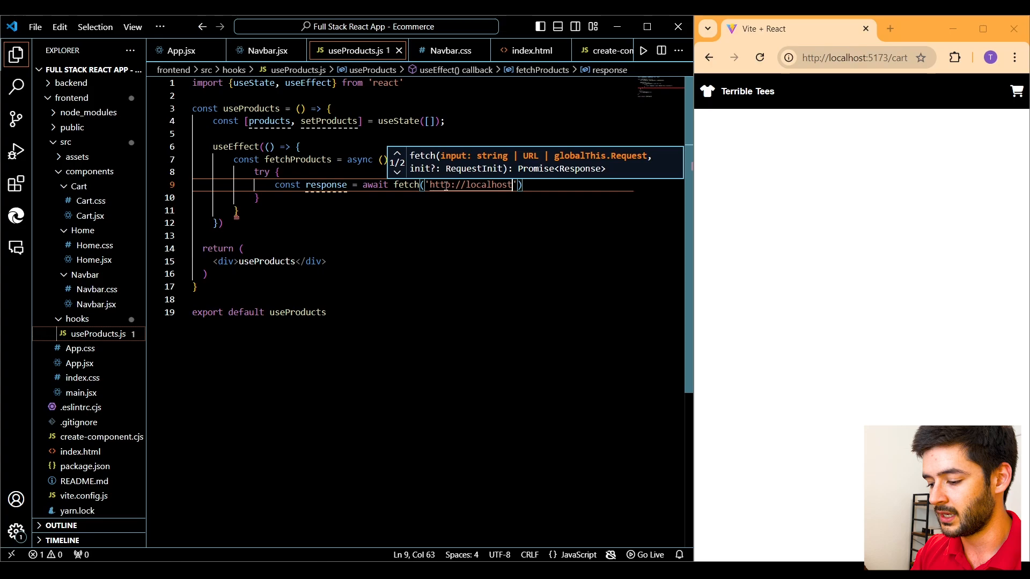
pyautogui.write(':')
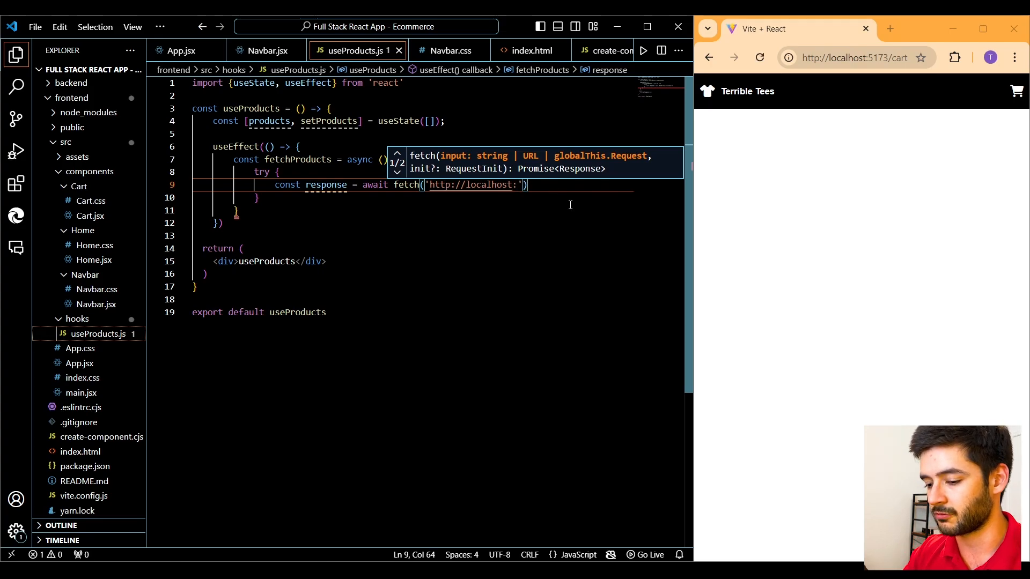
pyautogui.write('4000')
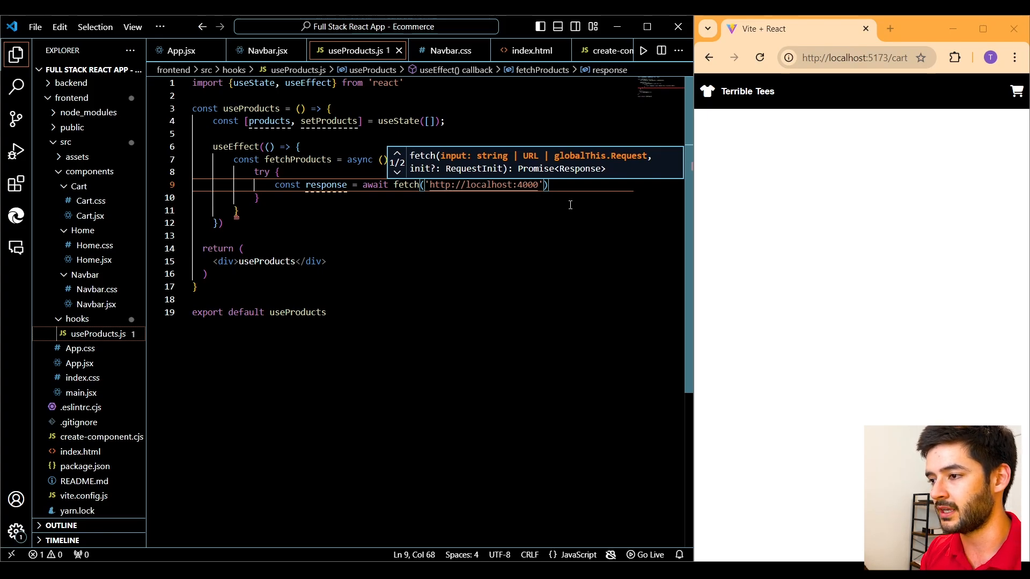
pyautogui.write('/')
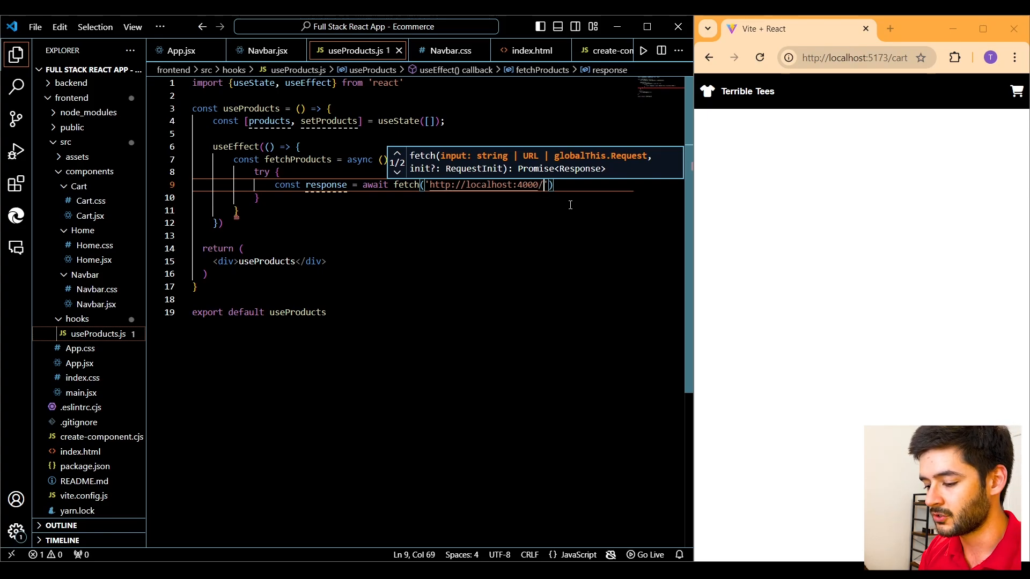
pyautogui.write('p')
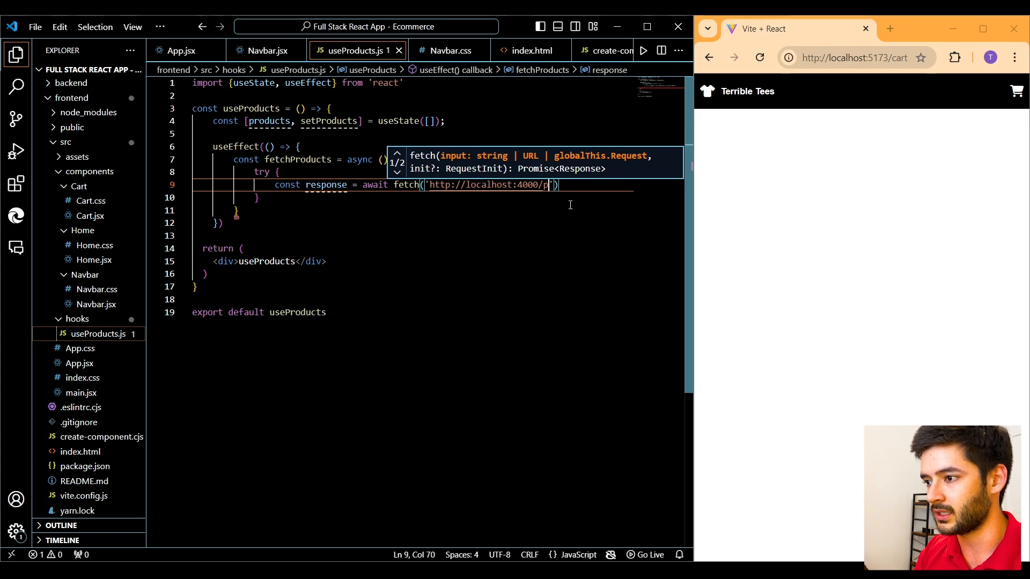
pyautogui.write('rod')
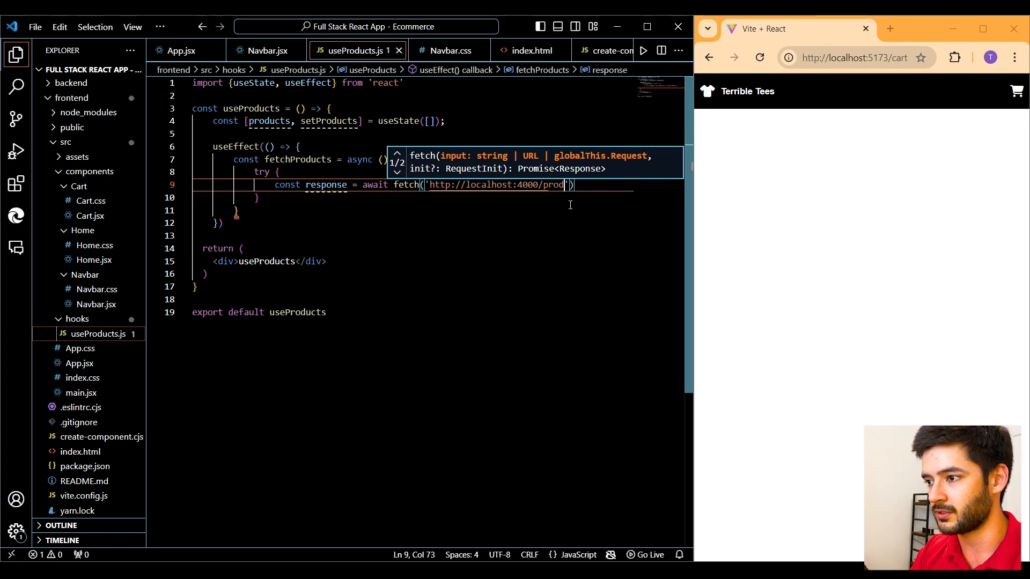
pyautogui.write("ucts'")
pyautogui.write('const')
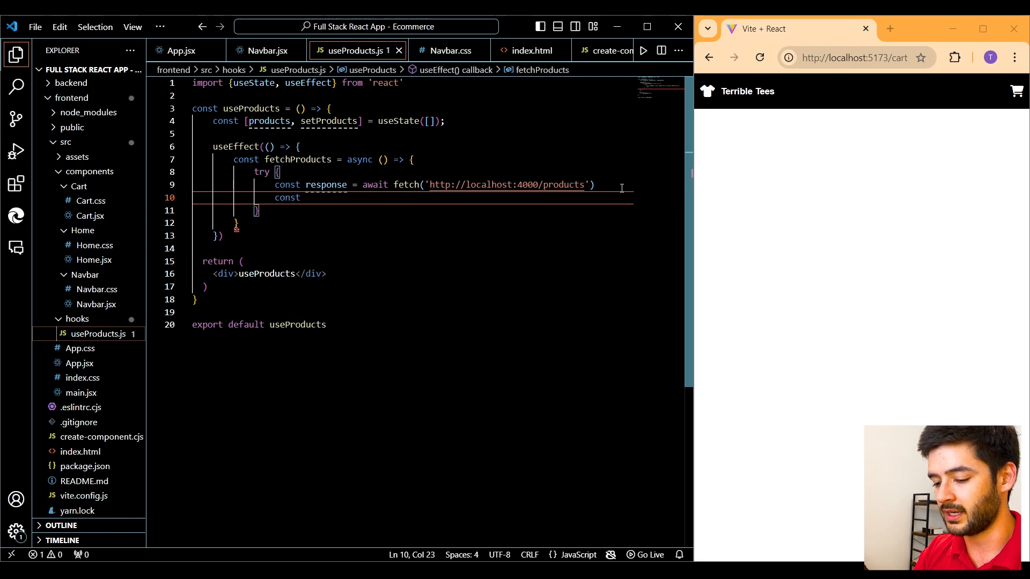
# Store the awaited response.json() in a data constant
pyautogui.write('data =')
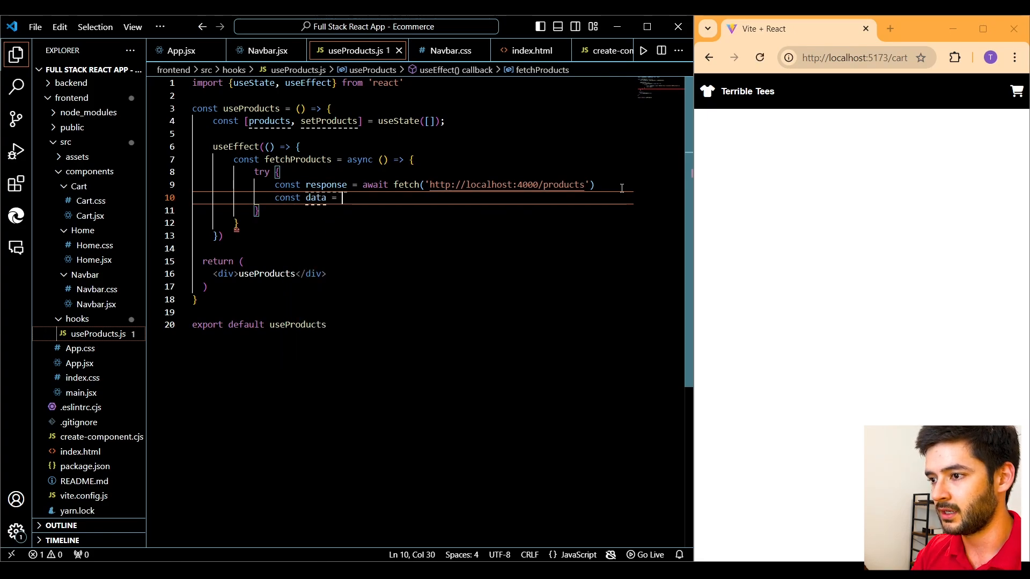
pyautogui.write('await')
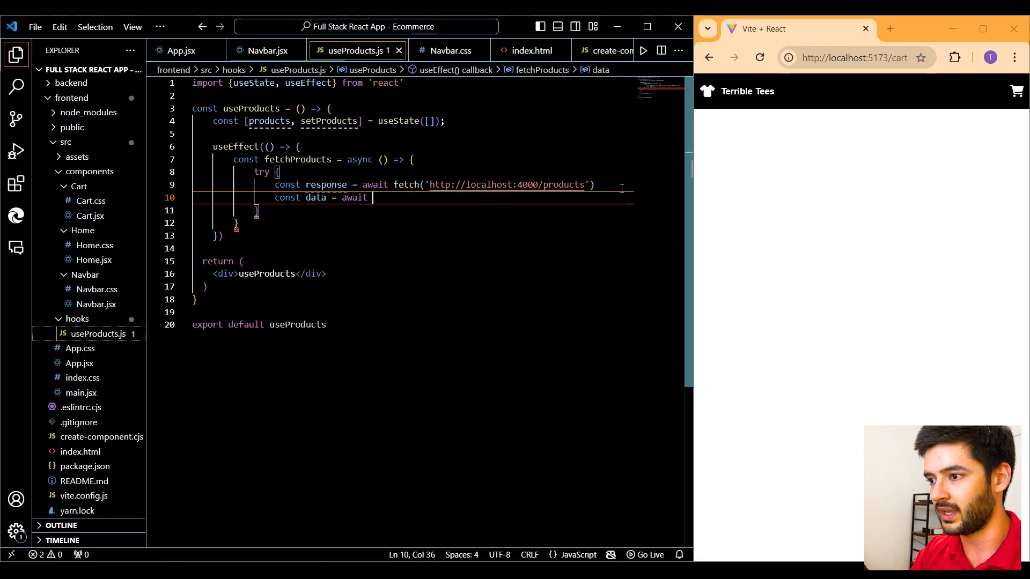
pyautogui.write('re')
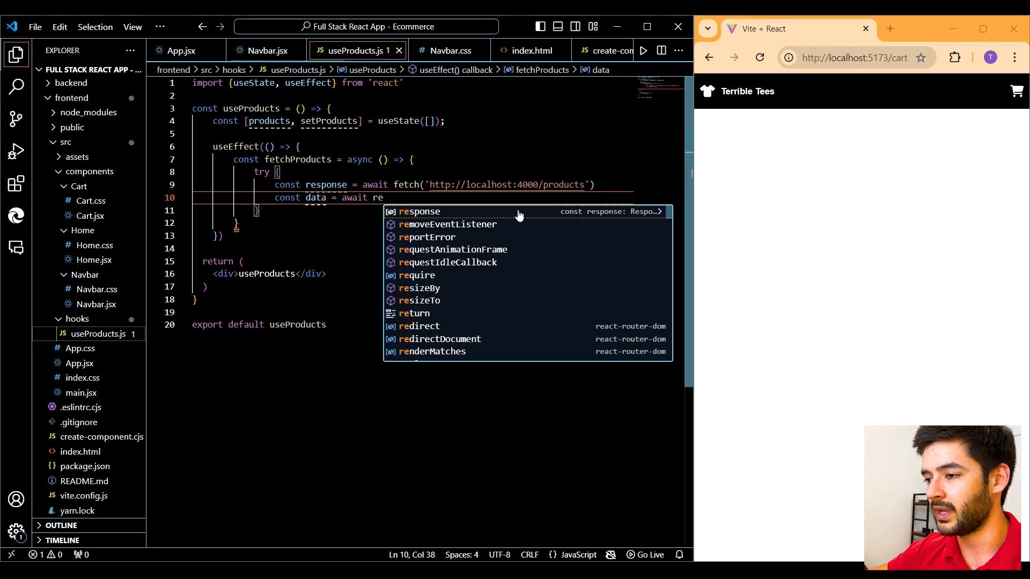
pyautogui.write('sponse.')
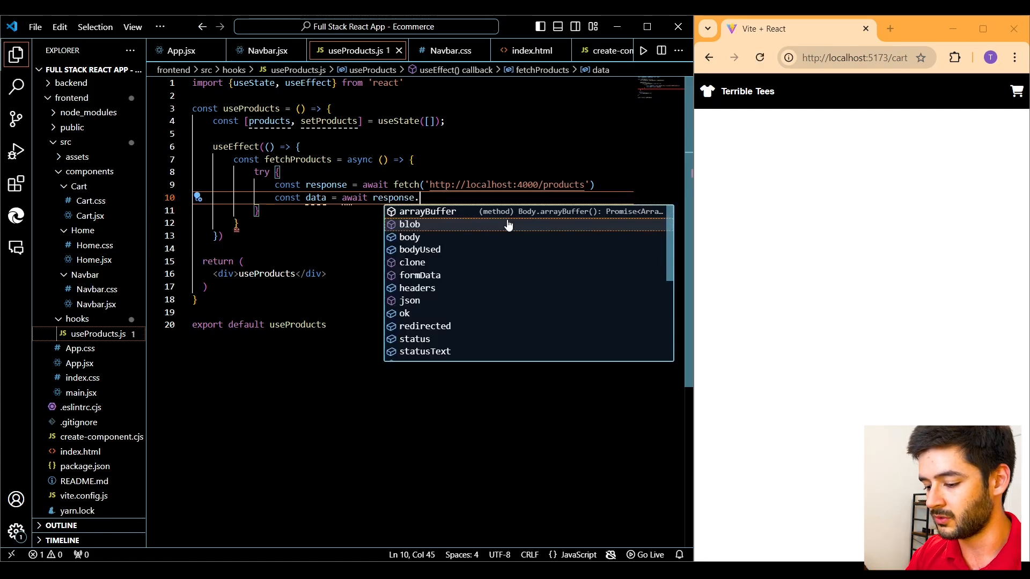
pyautogui.write('json(')
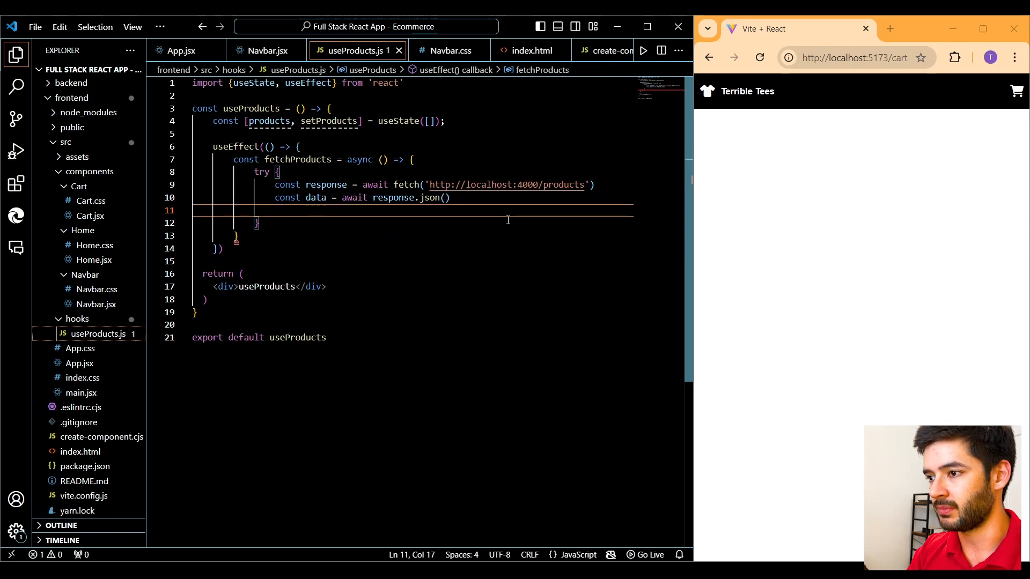
# Pass data to setProducts and begin a catch clause after the try block
pyautogui.write('set')
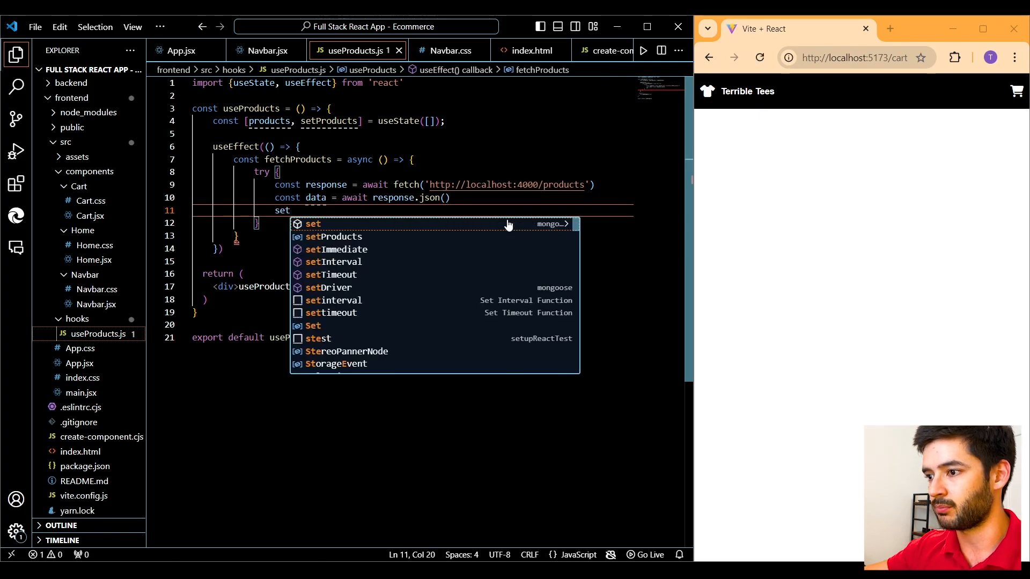
pyautogui.write('Products')
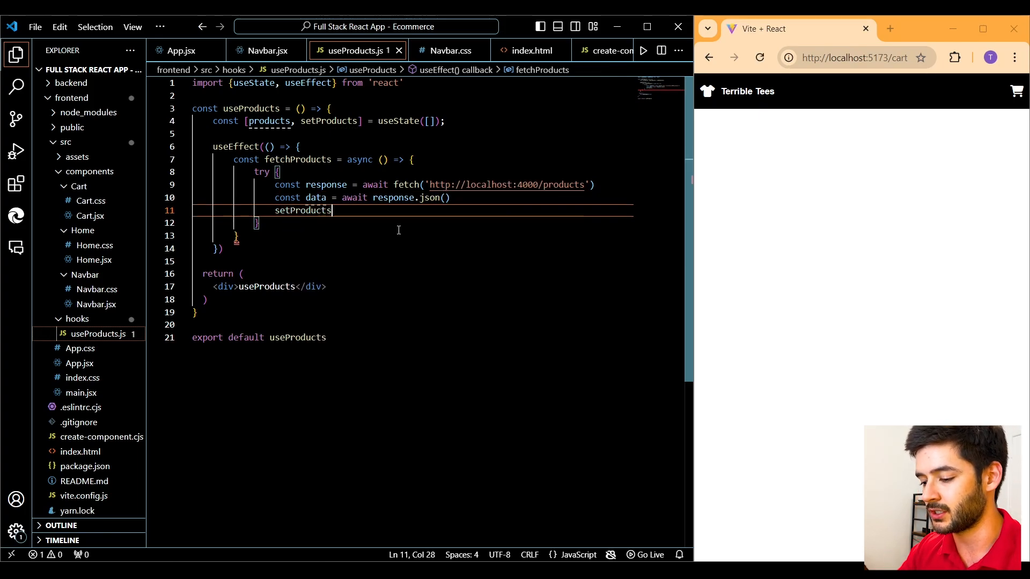
pyautogui.doubleClick(266, 120)
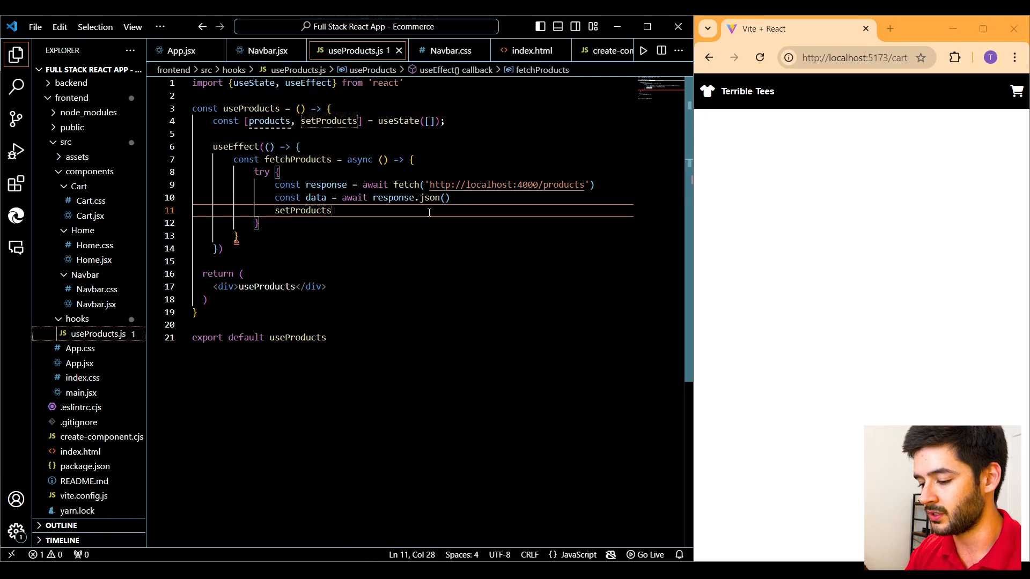
pyautogui.write('(data)')
pyautogui.click(412, 223)
pyautogui.write(' catch')
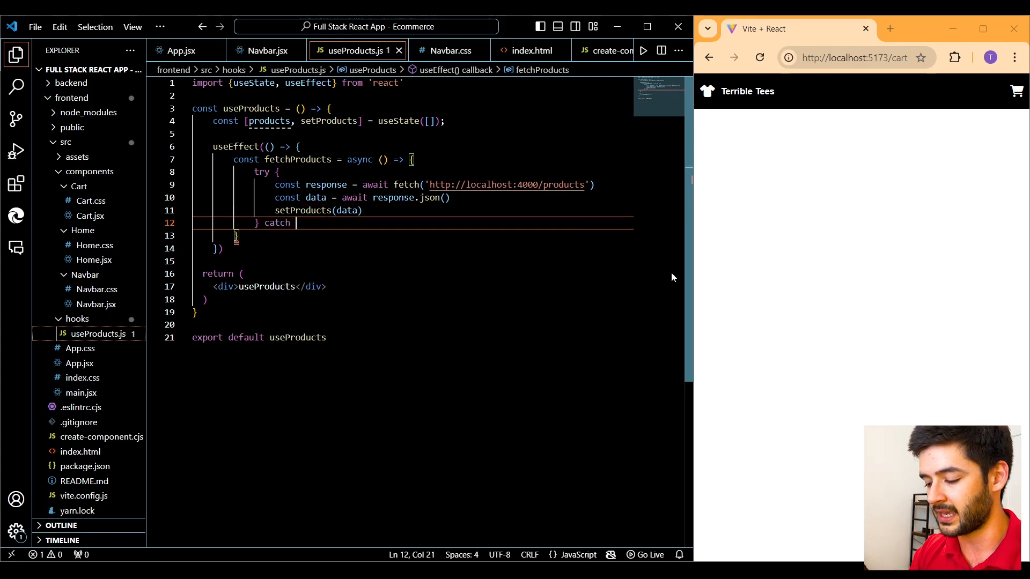
# Write catch (error) logging console.error('Error fetching products:', error)
pyautogui.write('(error')
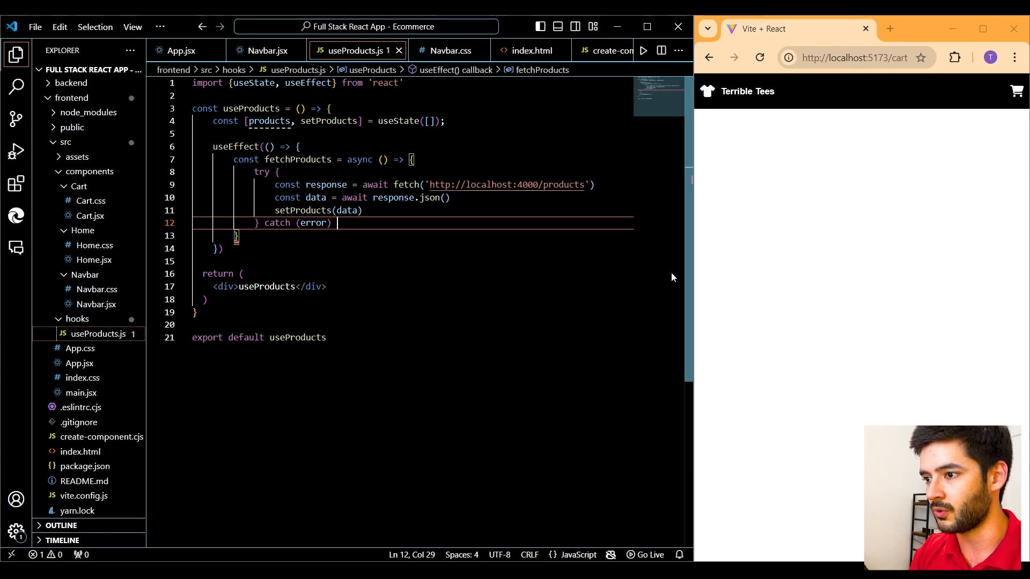
pyautogui.write('{')
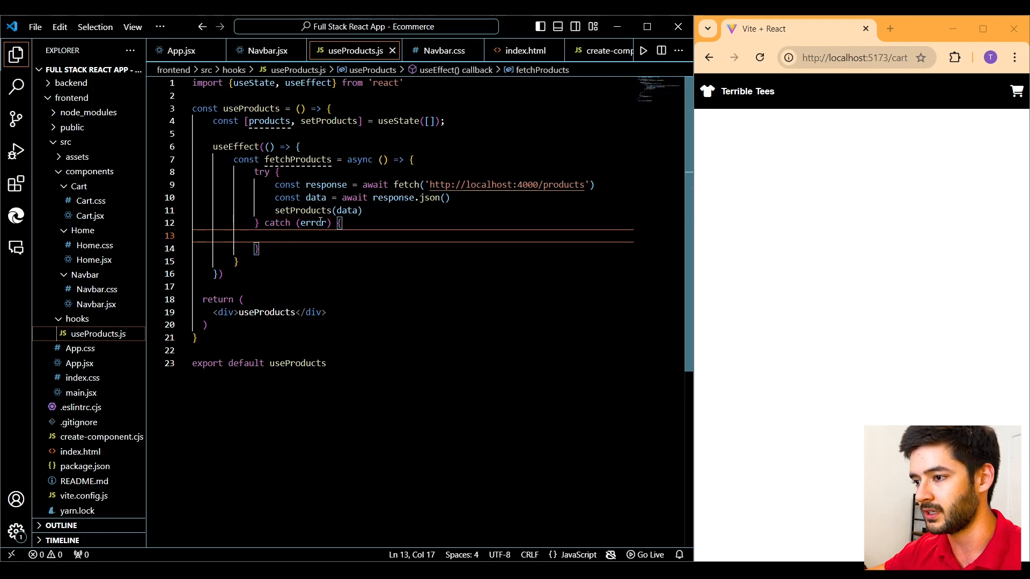
pyautogui.moveTo(276, 184); pyautogui.dragTo(361, 210)
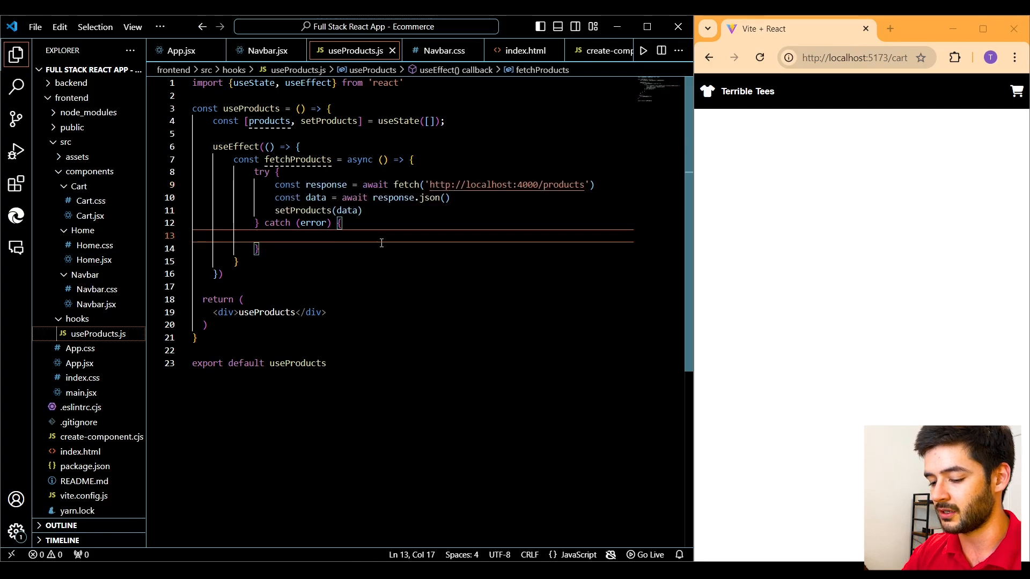
pyautogui.write('console.error')
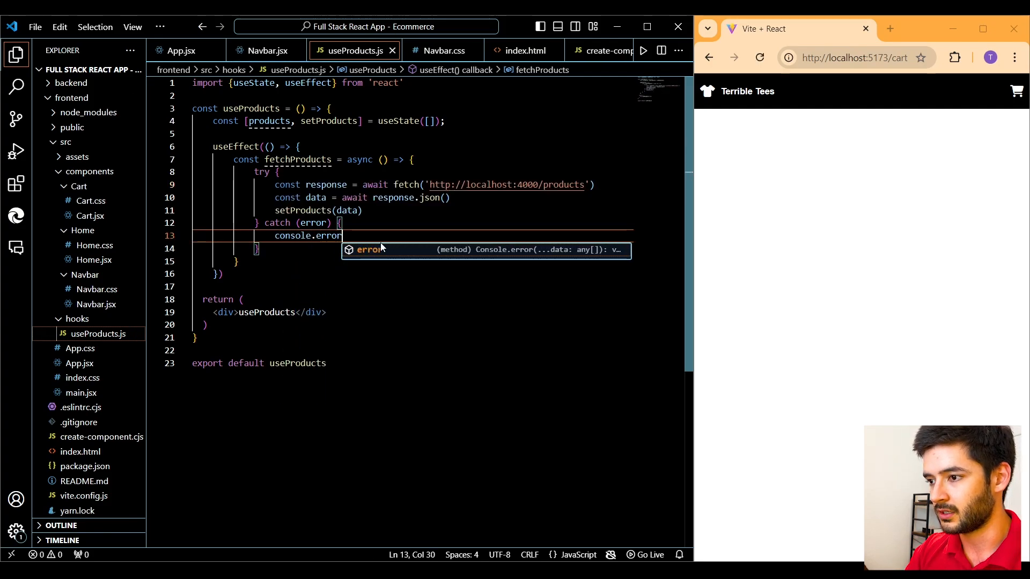
pyautogui.write("('Error fetching products:')")
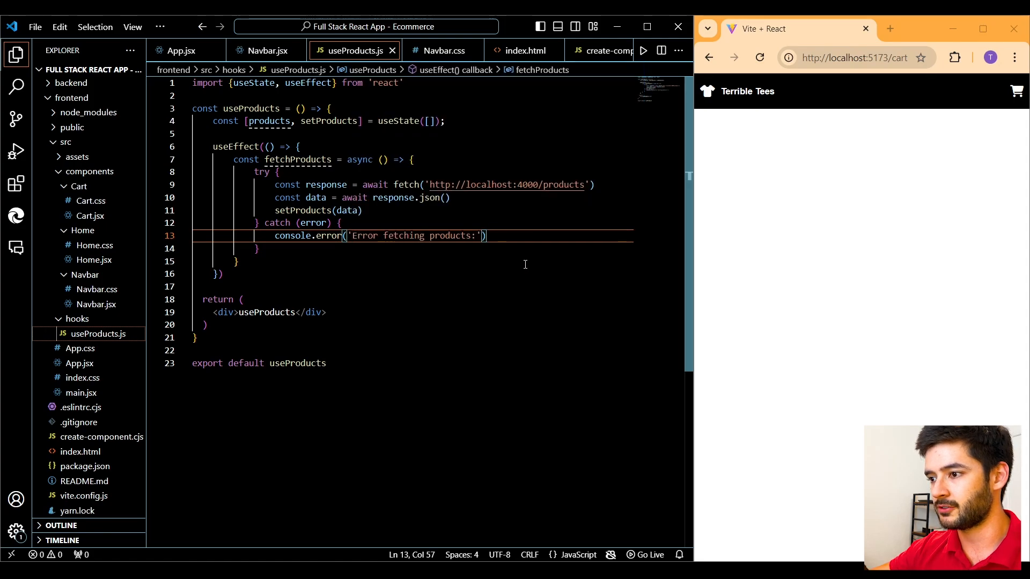
pyautogui.write(', e')
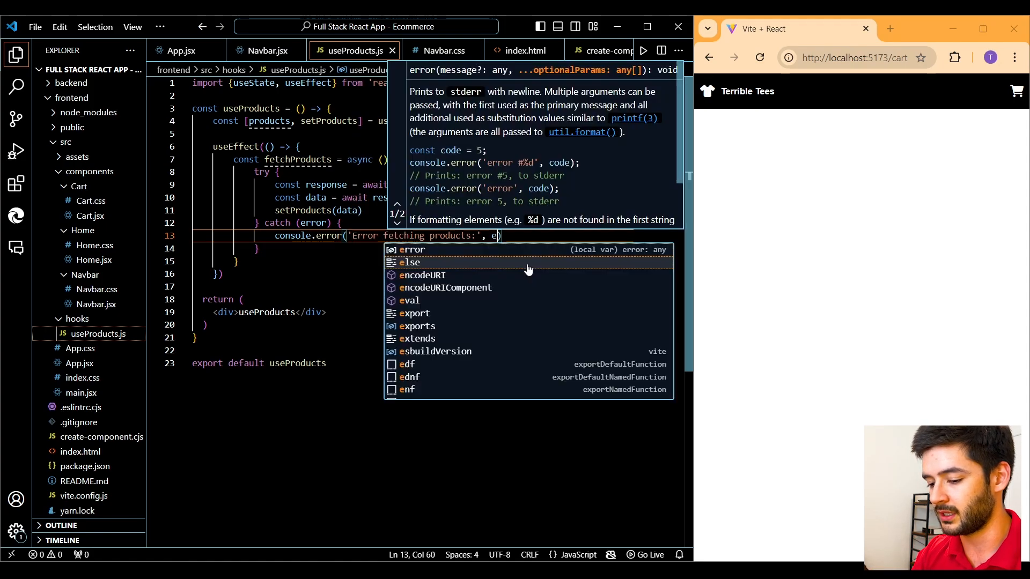
pyautogui.write('rror')
pyautogui.write('f')
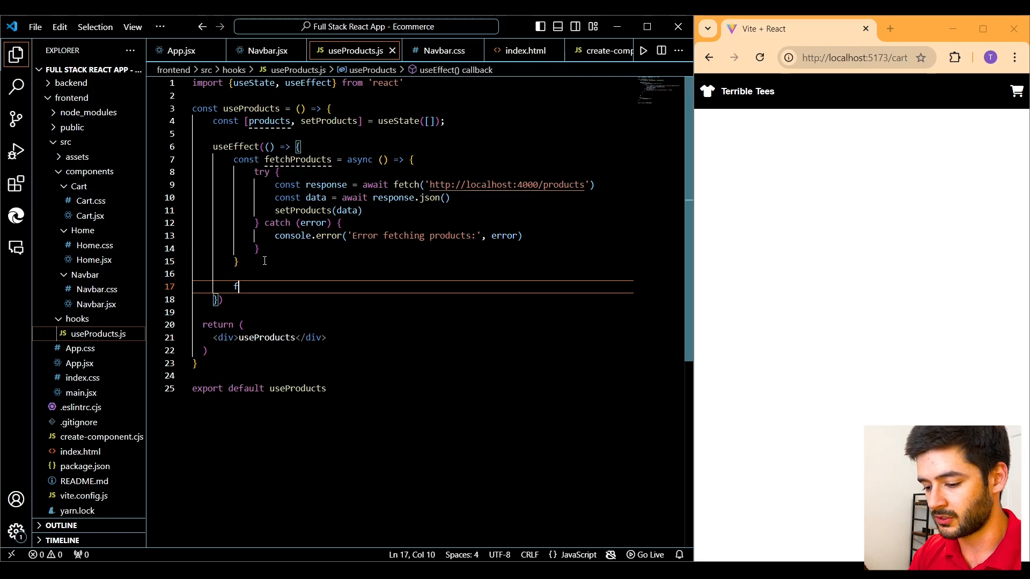
# Call fetchProducts(); in the effect and add an empty dependency array
pyautogui.write('etc')
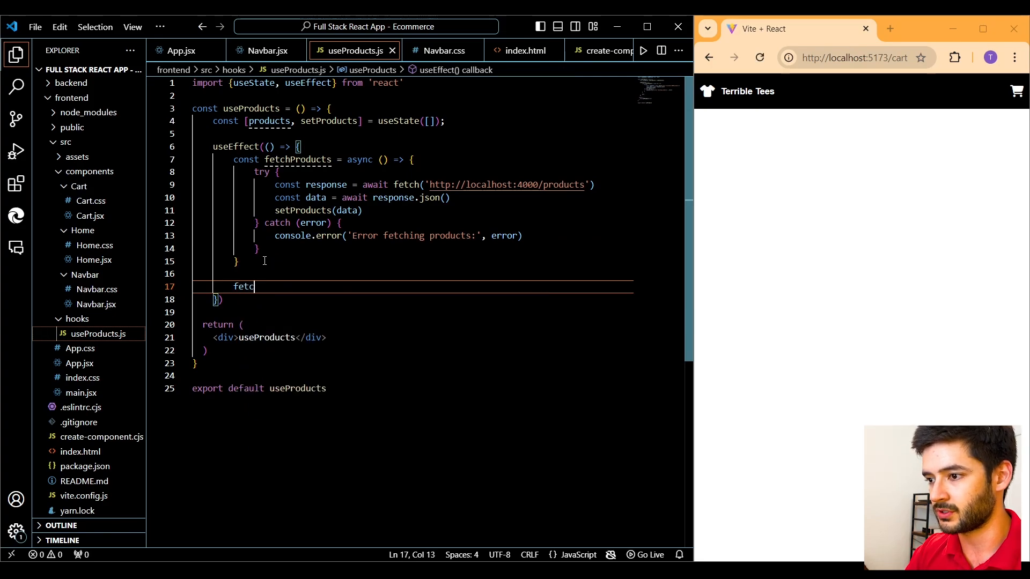
pyautogui.write('hProducts')
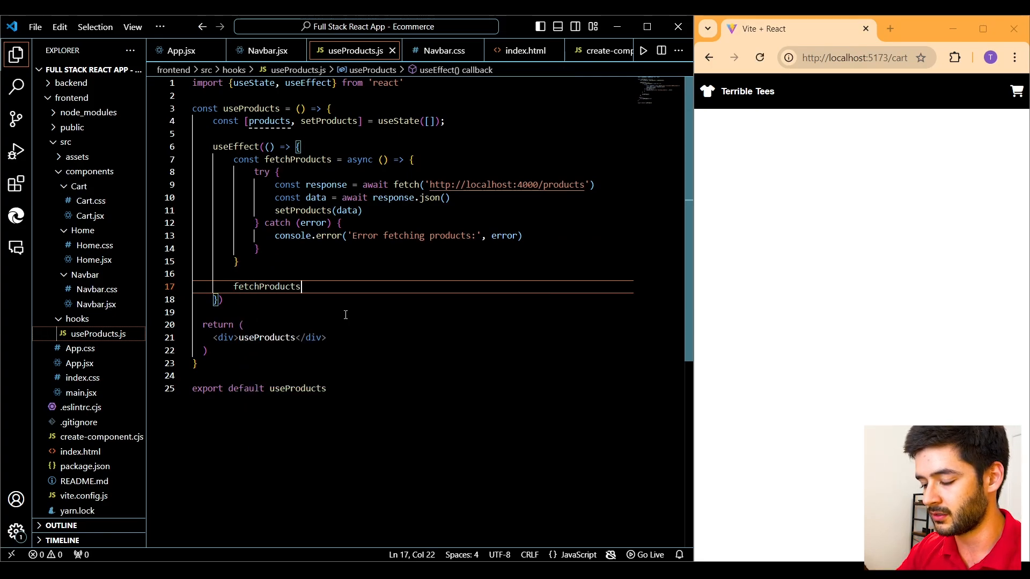
pyautogui.write('()')
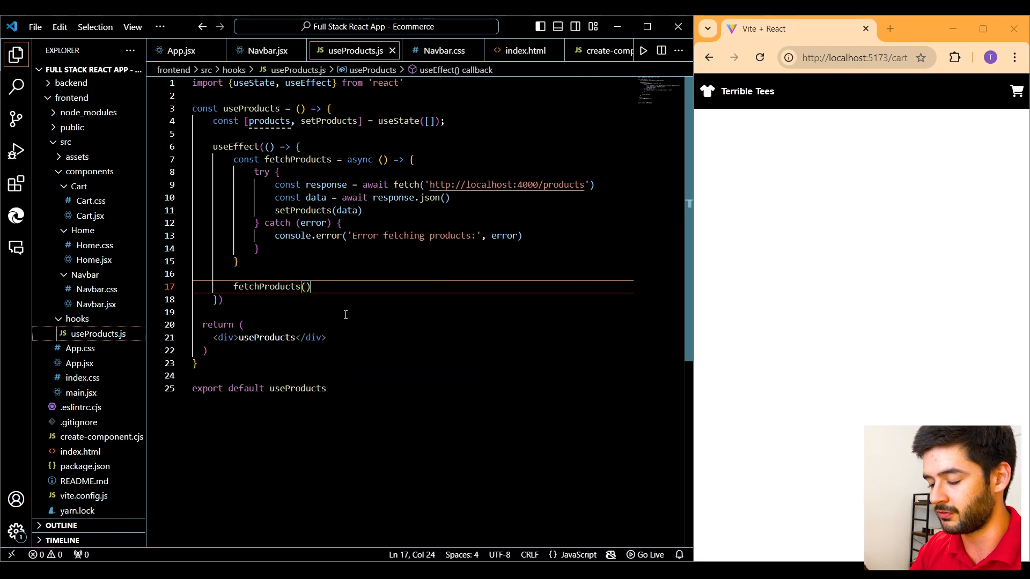
pyautogui.write(';')
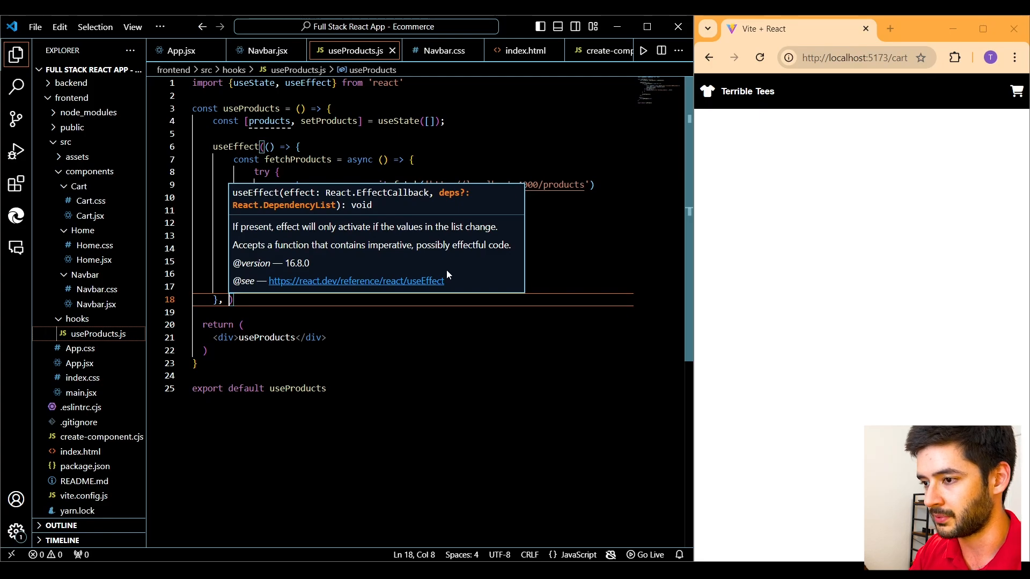
pyautogui.write('[')
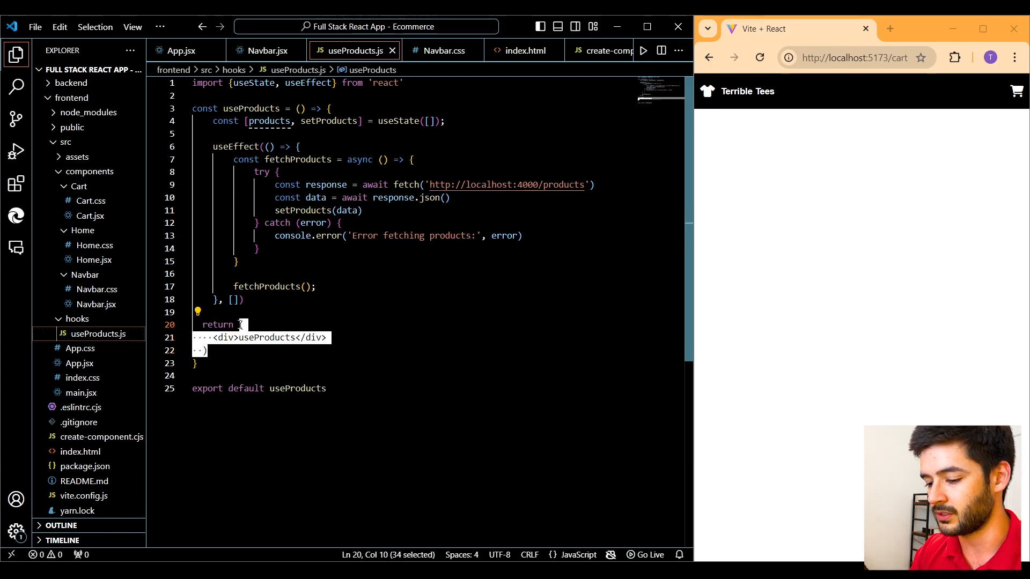
# Return products from useProducts instead of the div
pyautogui.write('pro')
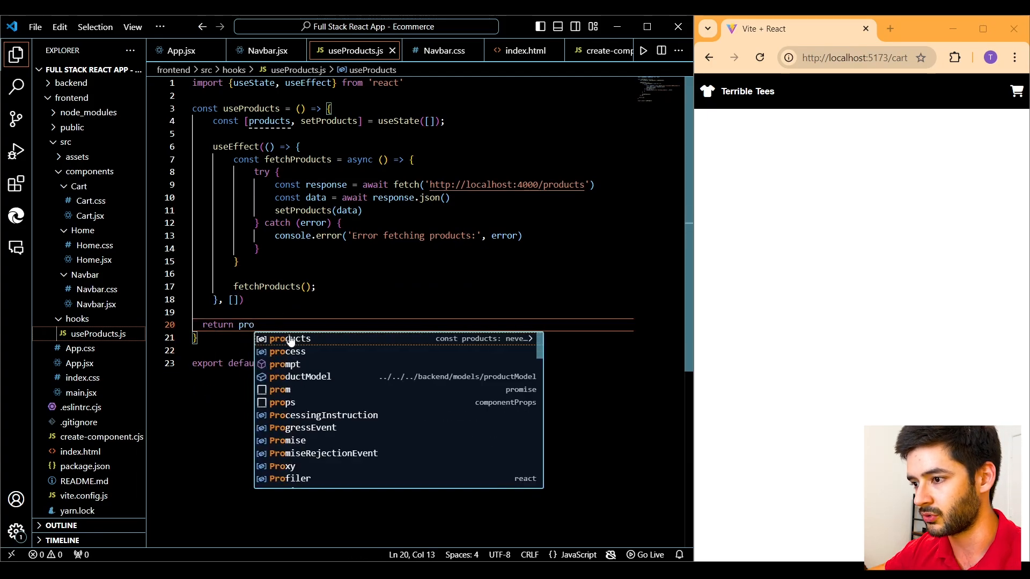
pyautogui.click(290, 338)
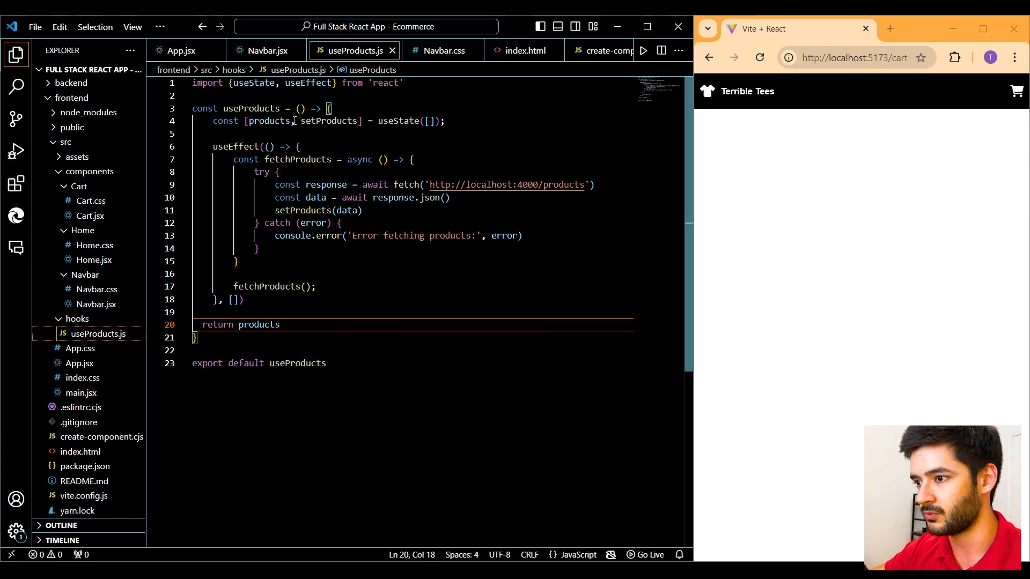
pyautogui.doubleClick(267, 120)
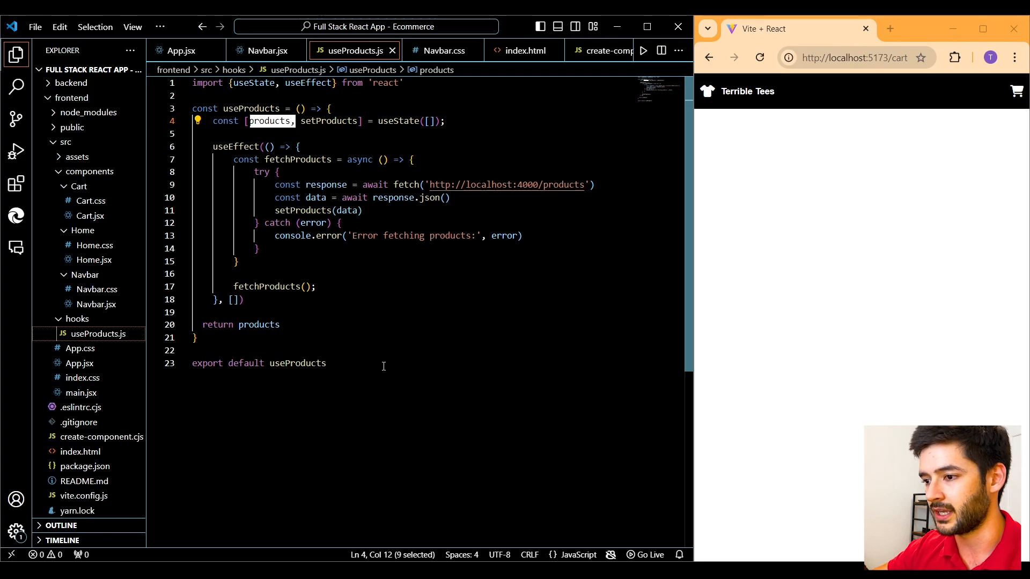
pyautogui.moveTo(79, 363)
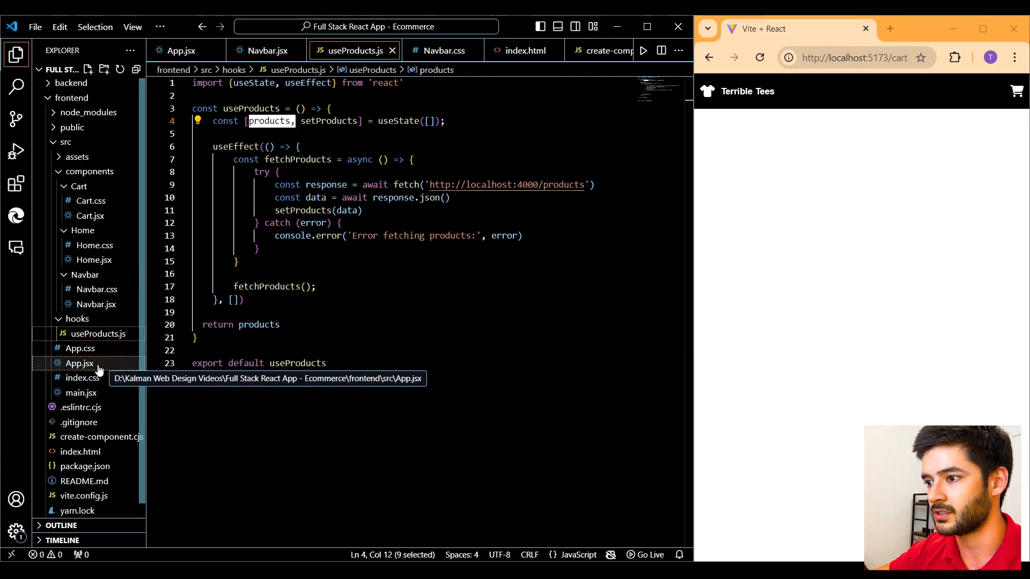
# In App.jsx, import useProducts from './hooks/useProducts'
pyautogui.click(79, 363)
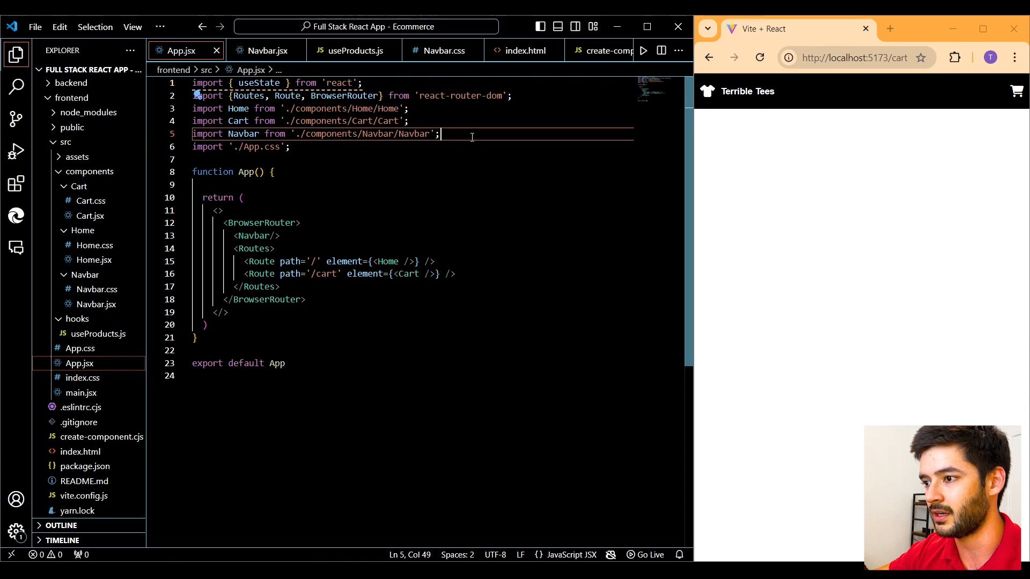
pyautogui.write('import')
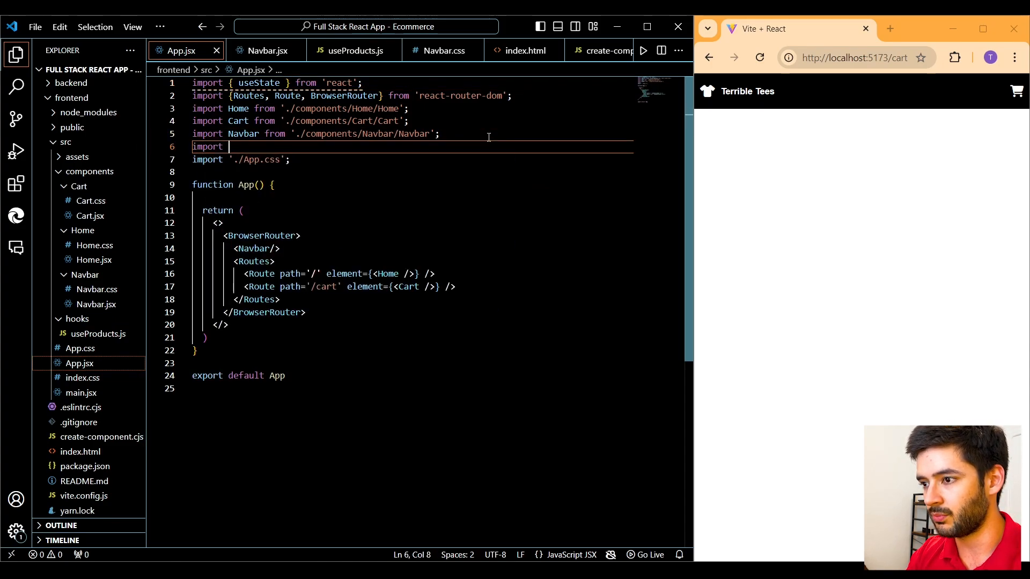
pyautogui.write('use')
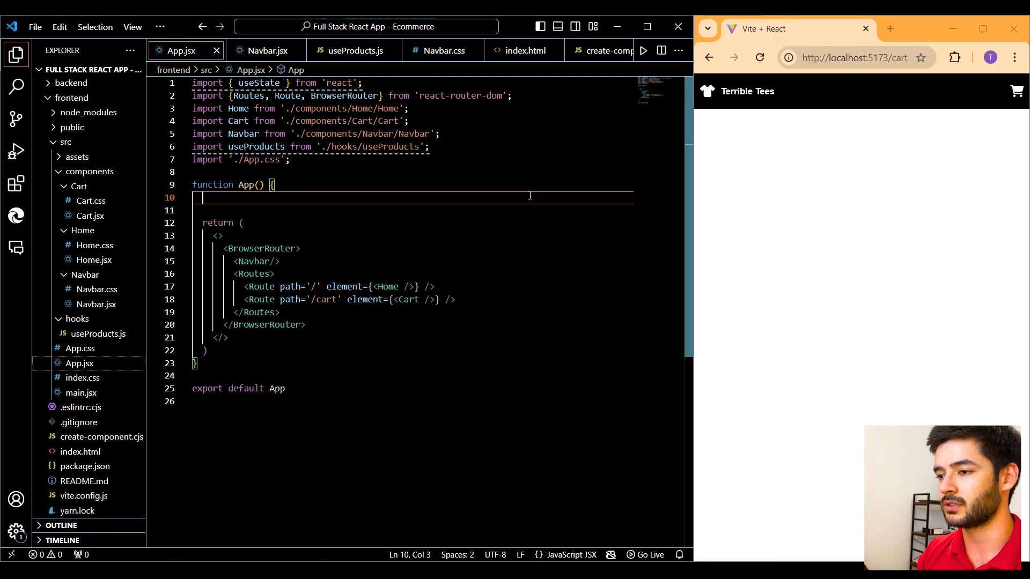
# Store useProducts() in a products constant inside App
pyautogui.write('const product')
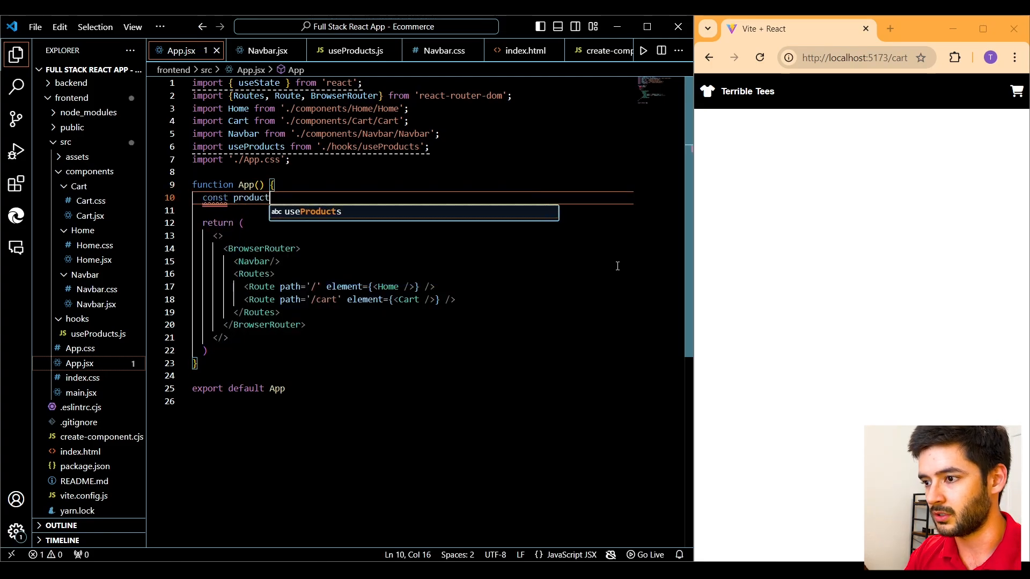
pyautogui.write('s =')
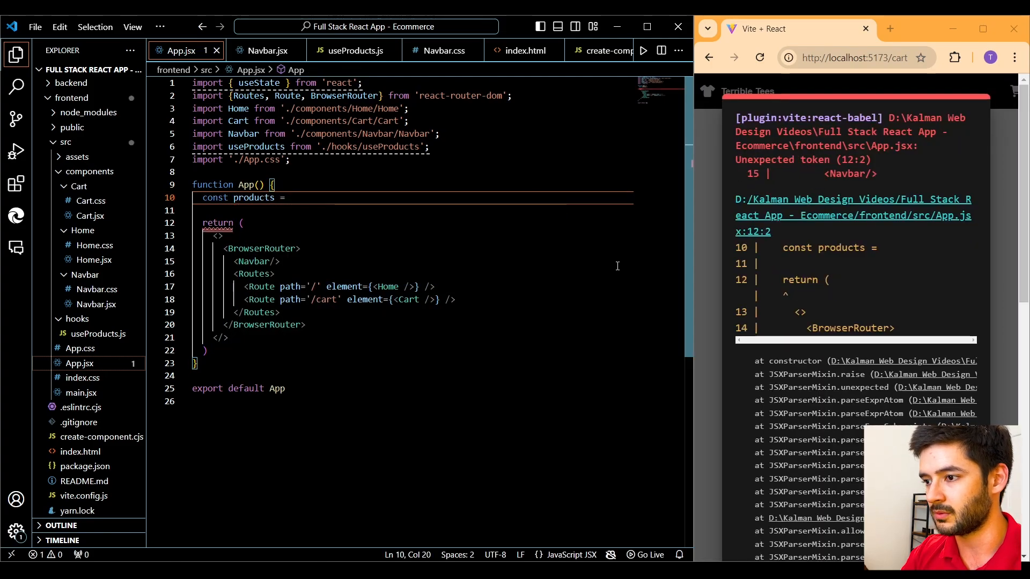
pyautogui.write('use')
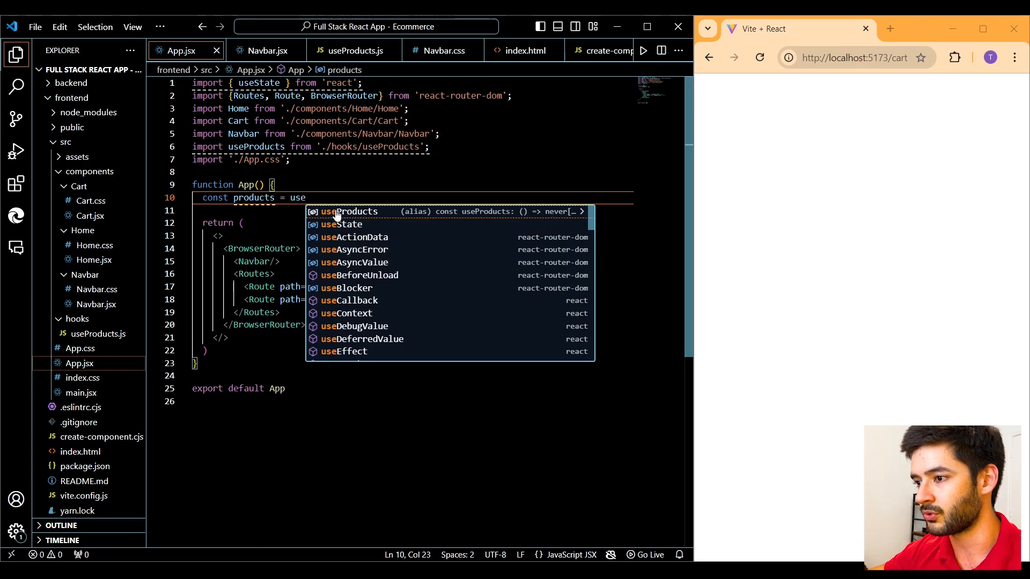
pyautogui.press('Tab')
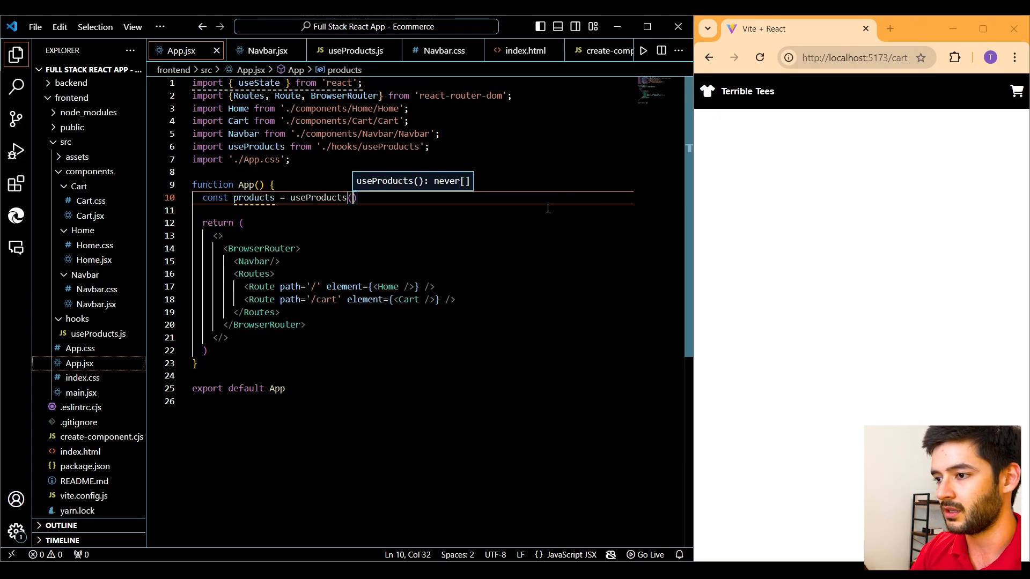
pyautogui.write(');')
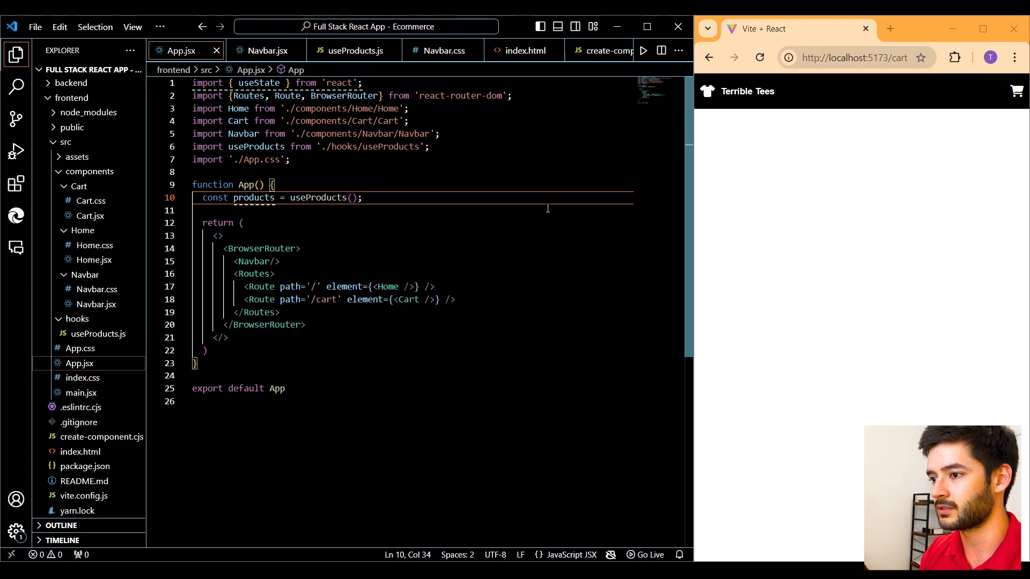